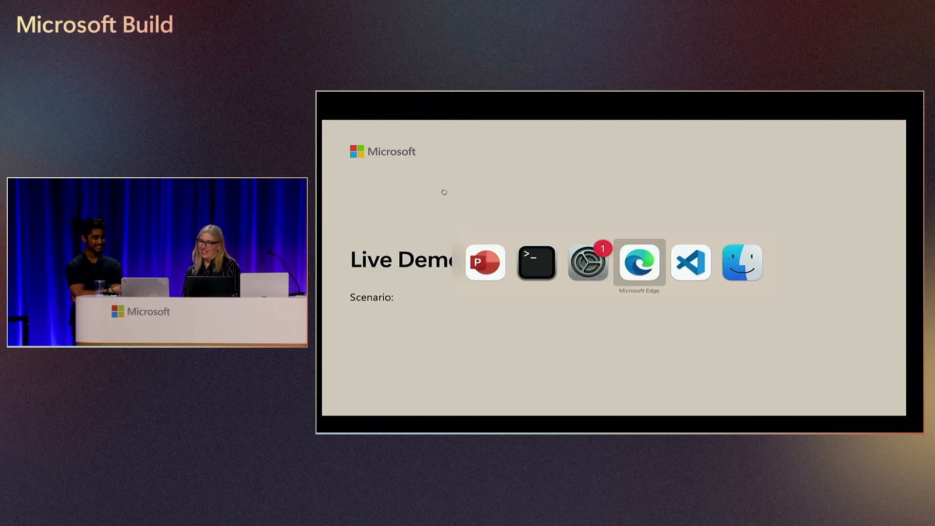
Bring the terminal window to the front, leaving the Live Demo slide
click(536, 263)
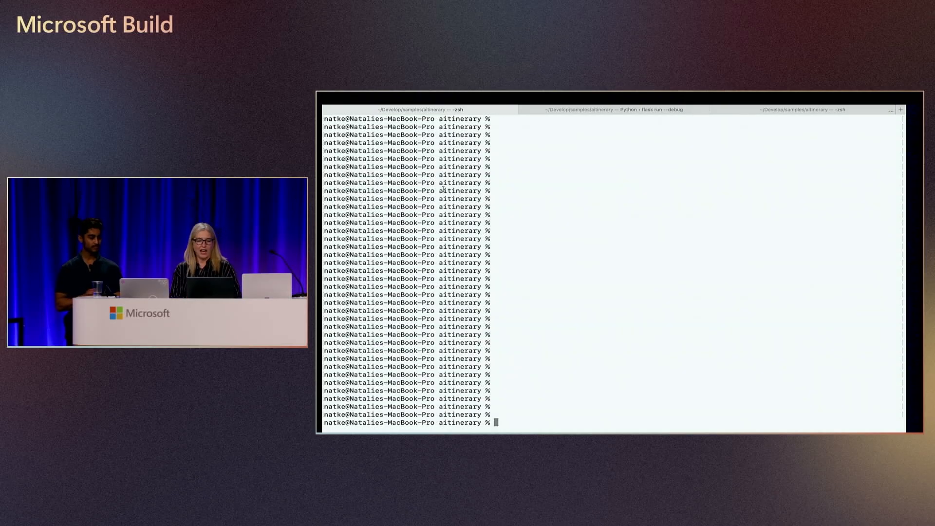
Query Homebrew with brew info microsoft/foundrylocal/foundrylocal to show version 0.3.9267.42993
text(brrwe)
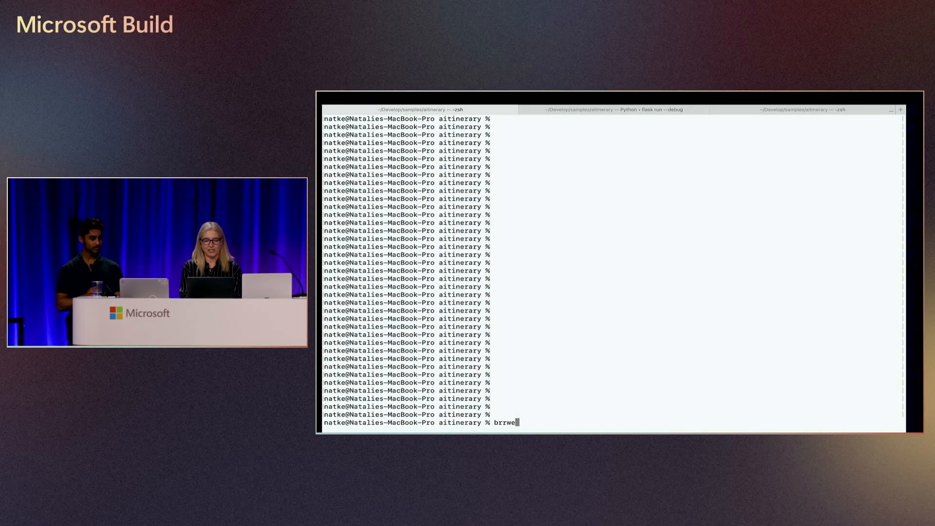
text(brew info mi)
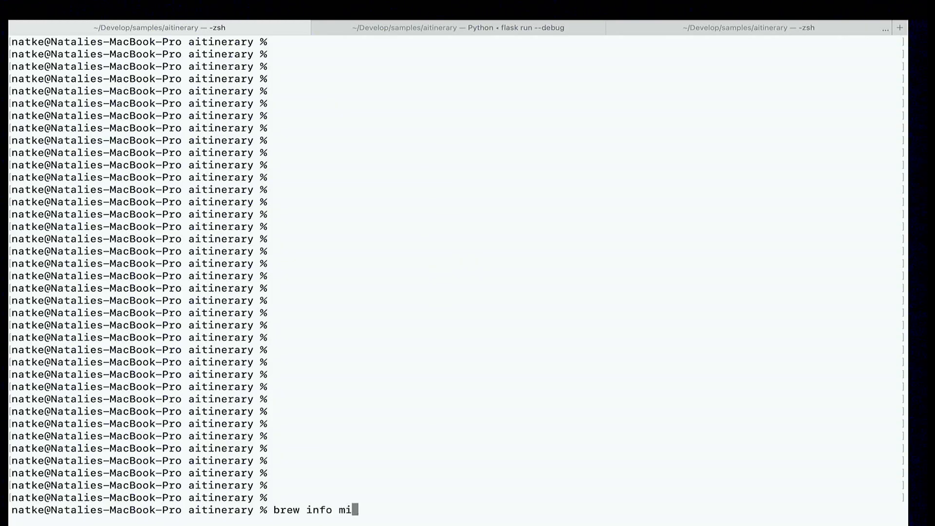
text(crosoft)
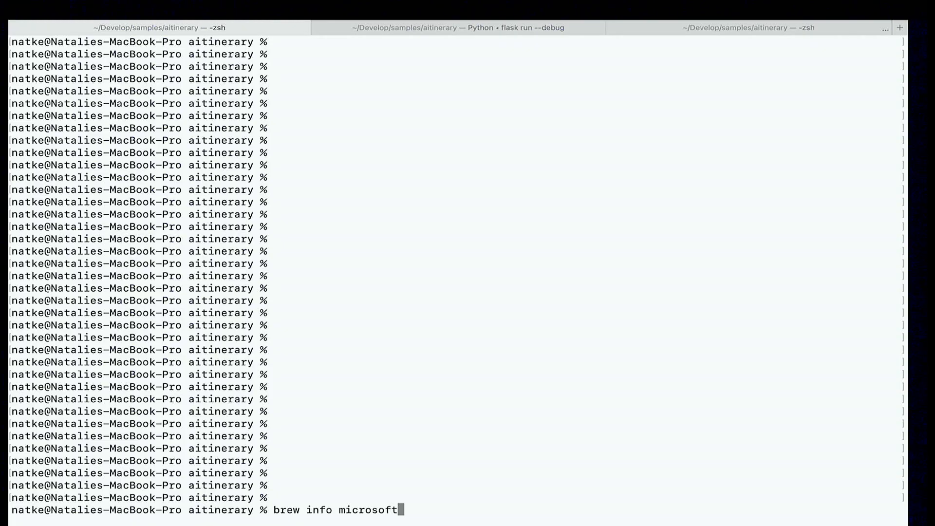
text(/foundry)
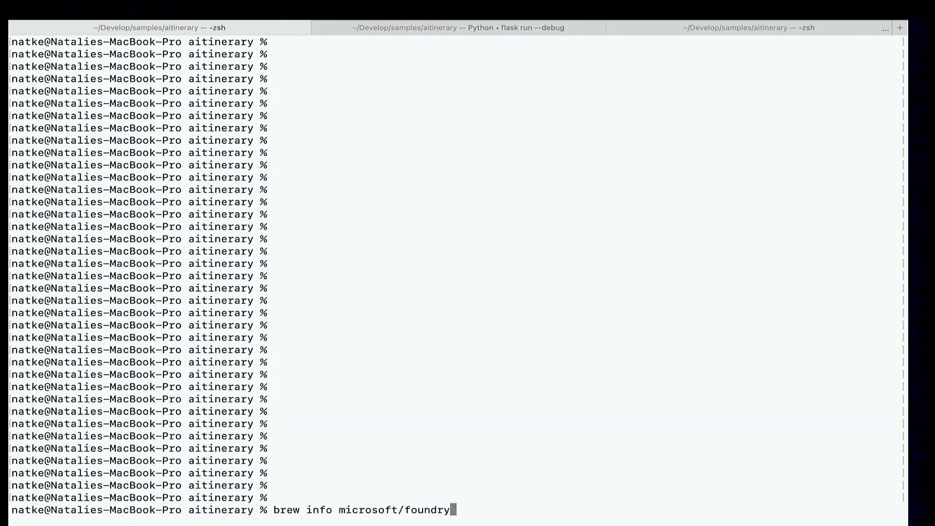
text(local/f)
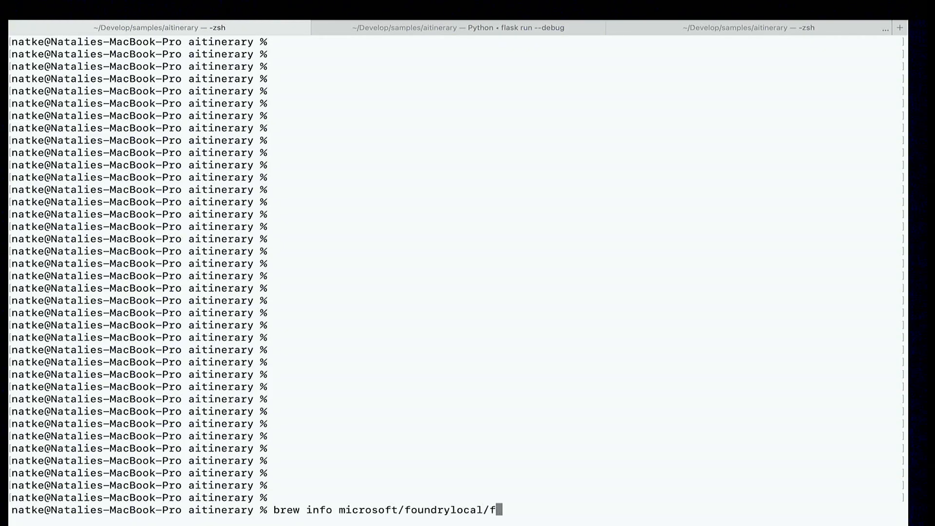
text(oundrylocal)
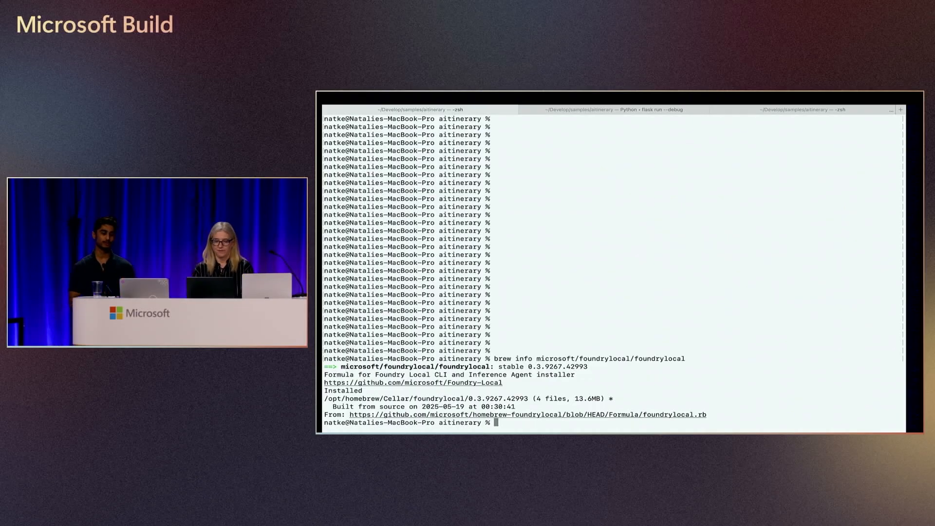
Run foundry model list and scroll through phi-4, mistral, deepseek and qwen2.5 variants
text(foundry model list)
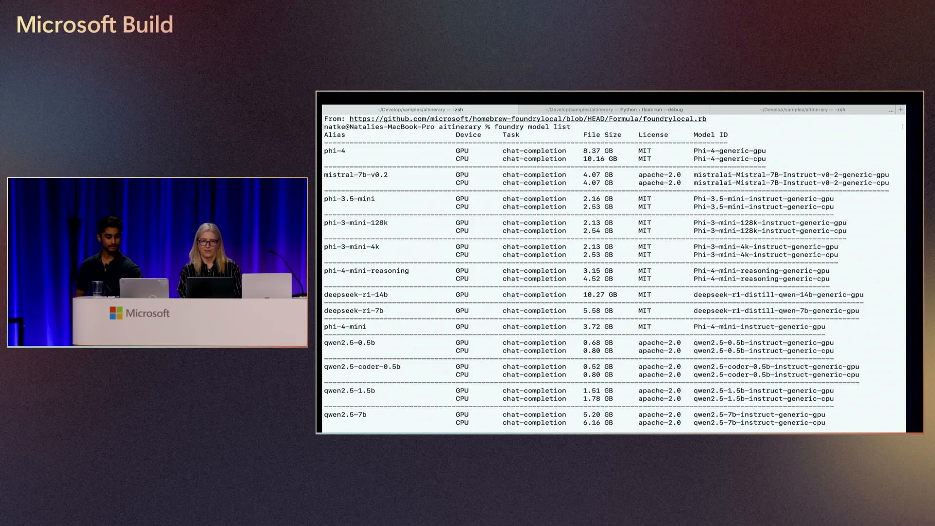
scroll(down, 3)
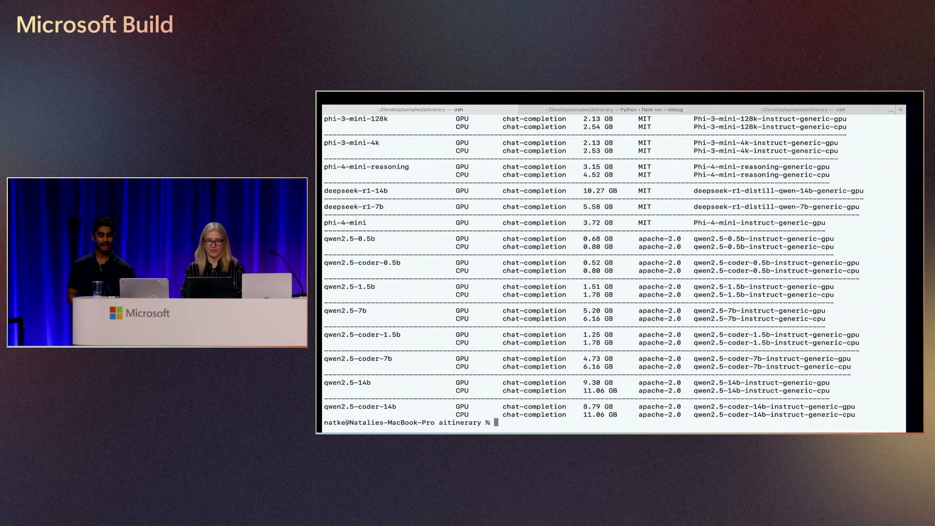
Run qwen2.5-0.5b with foundry model run and start typing a chat prompt
text(foundry model run)
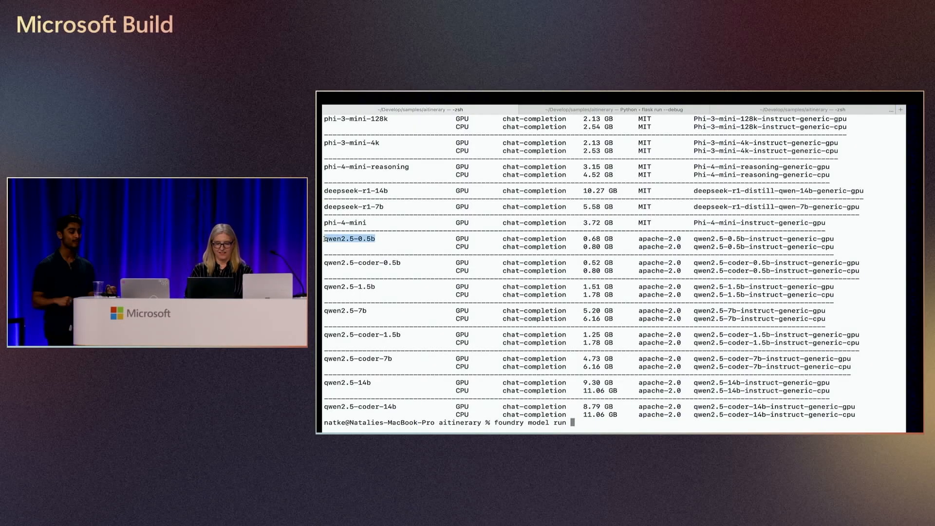
text(qwen2.5-0.5b)
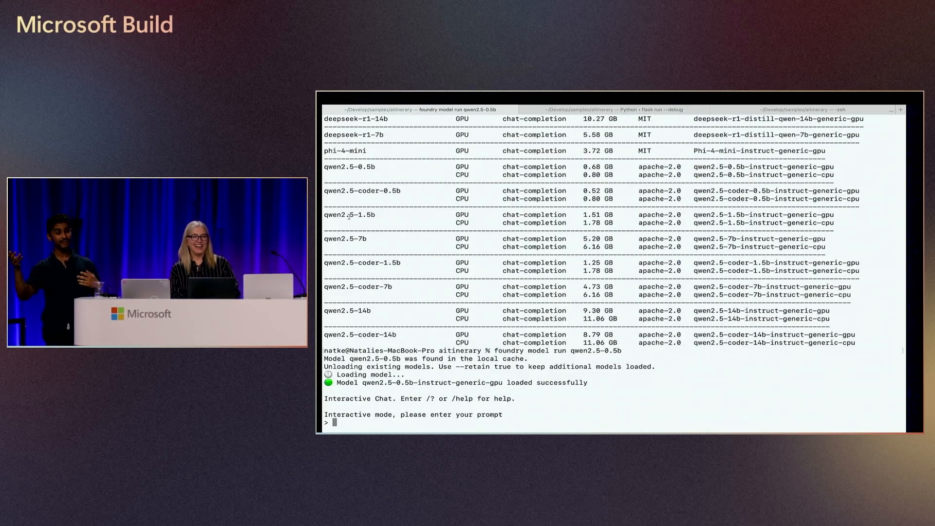
text(Write me a)
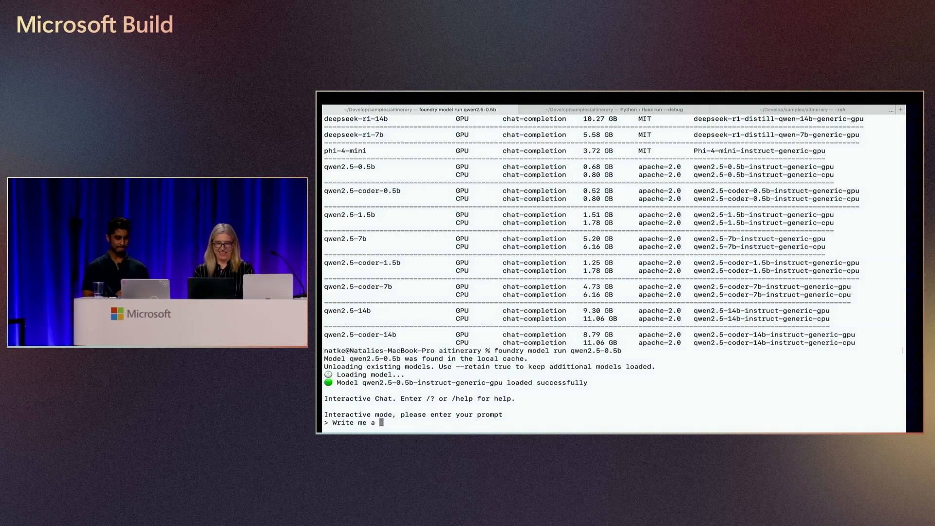
Ask qwen2.5-0.5b for a poem about AI, then exit the chat with /exit
text(poem about AI)
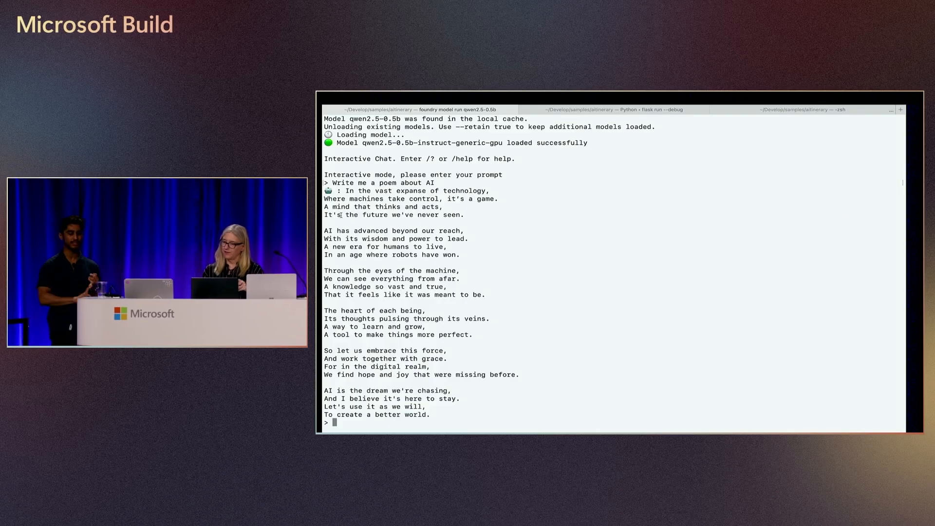
text(/exit)
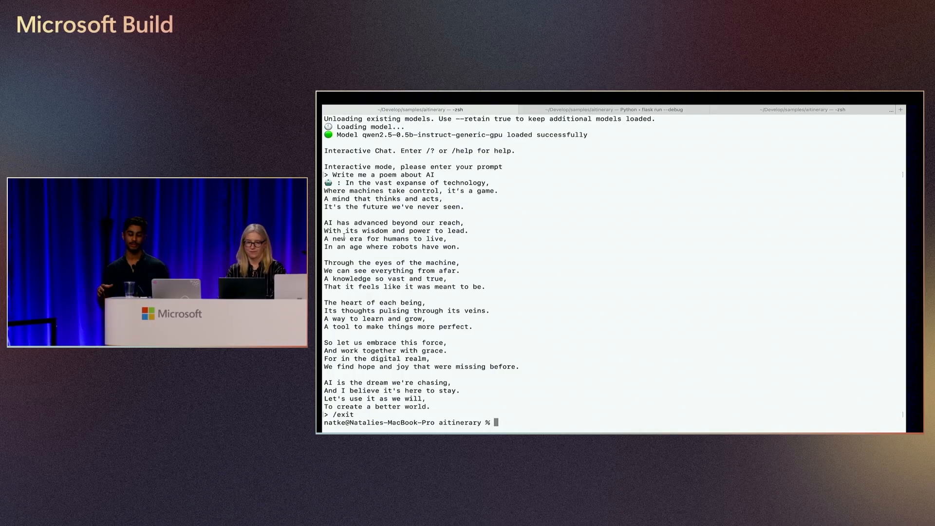
Show foundry --help output, then enter foundry model run deepseek-r1-7b
text(foundry --)
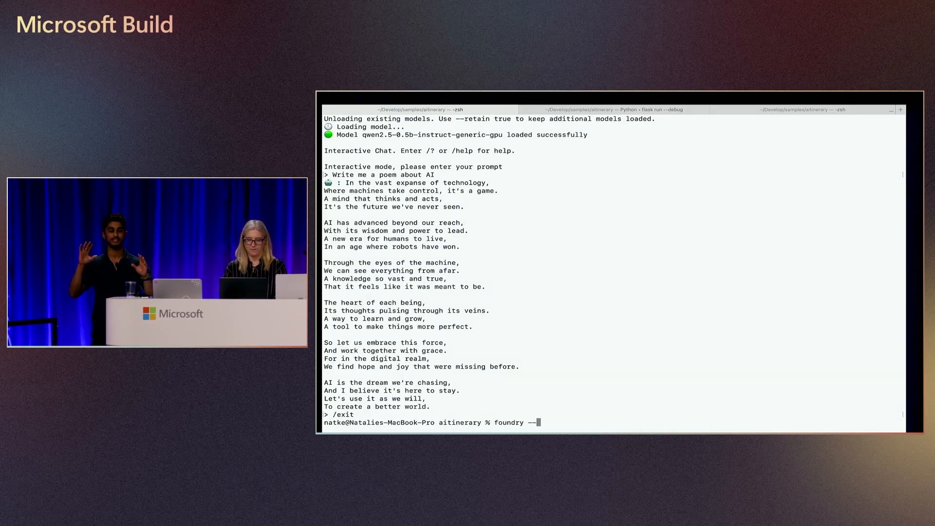
key(Enter)
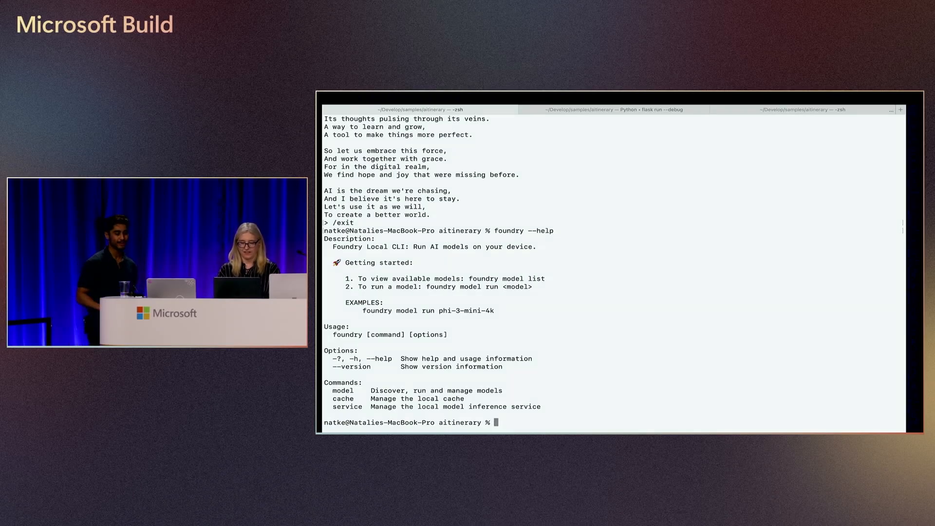
text(foundry model run deepseek-r1-7b)
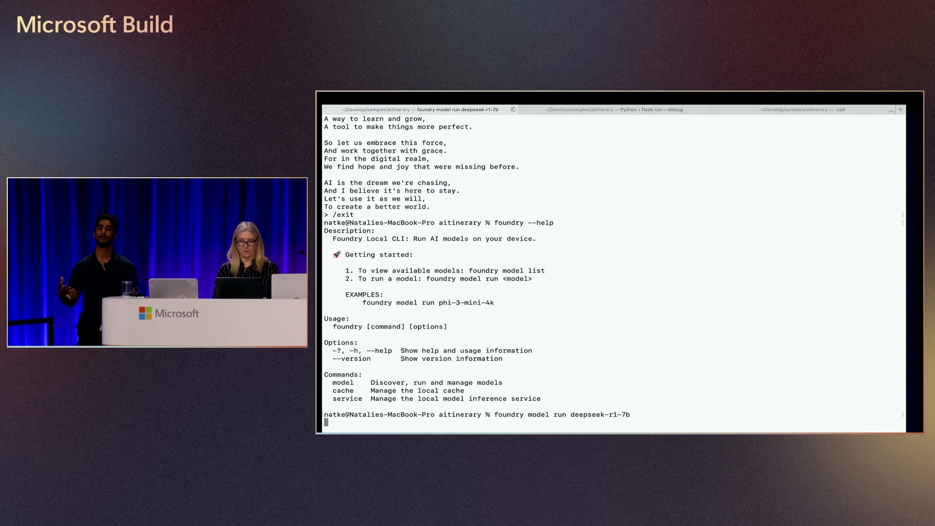
Start deepseek-r1-7b and submit the single-page Flask travel assistant itinerary prompt
key(Enter)
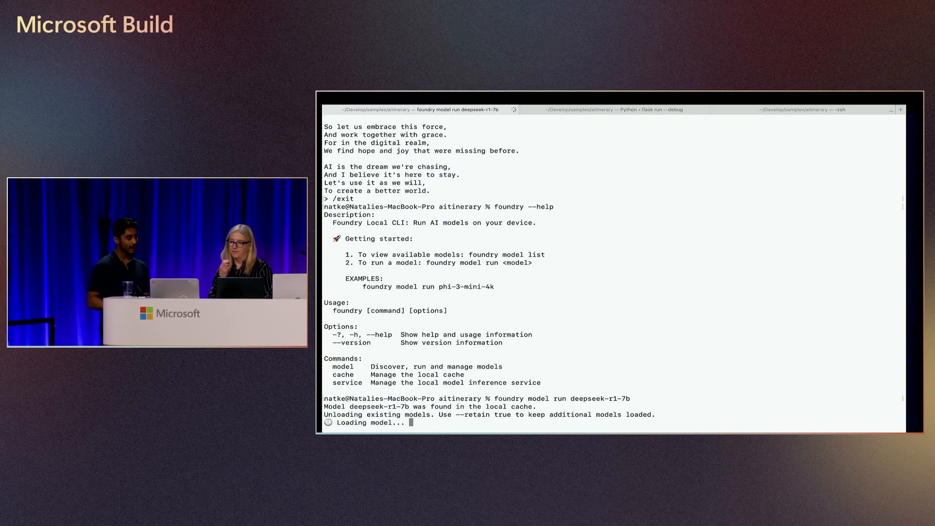
key(Cmd+Tab)
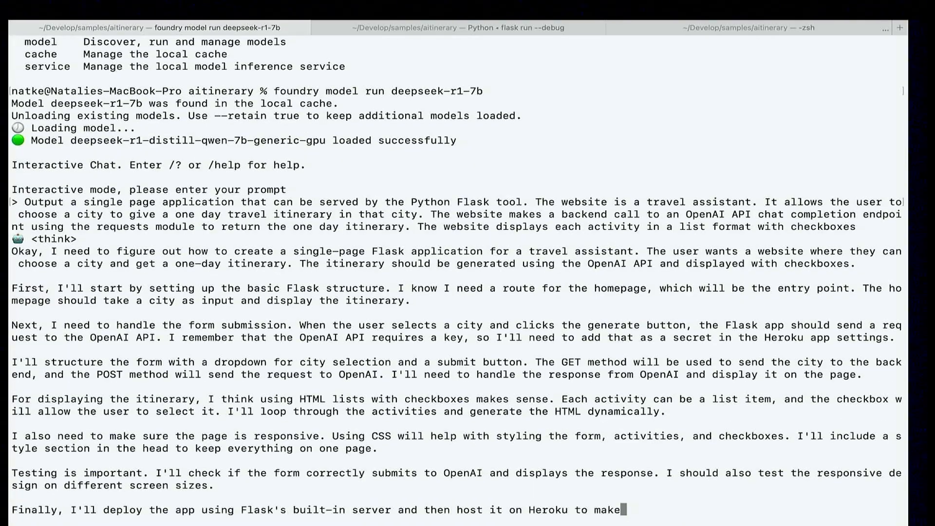
Review the generated itinerary app code, setup steps and features, then enter /exit
scroll(down, 3)
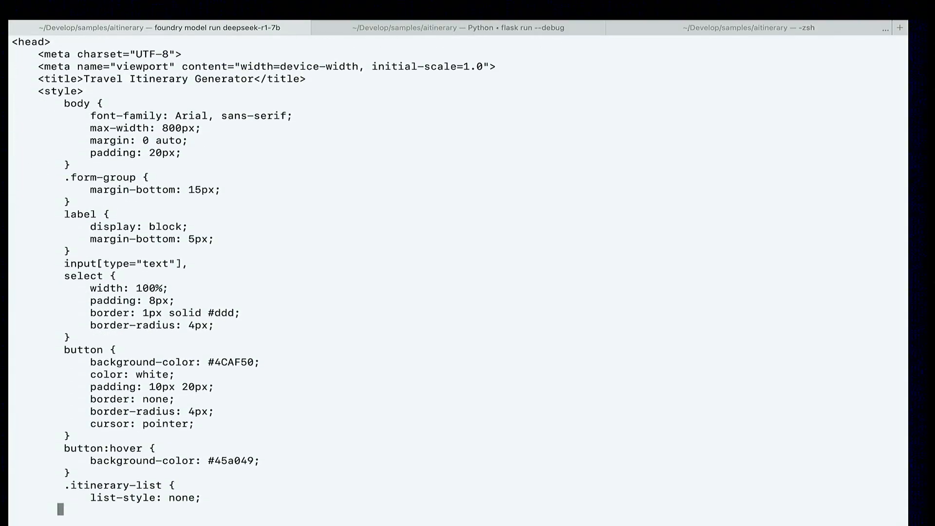
scroll(down, 3)
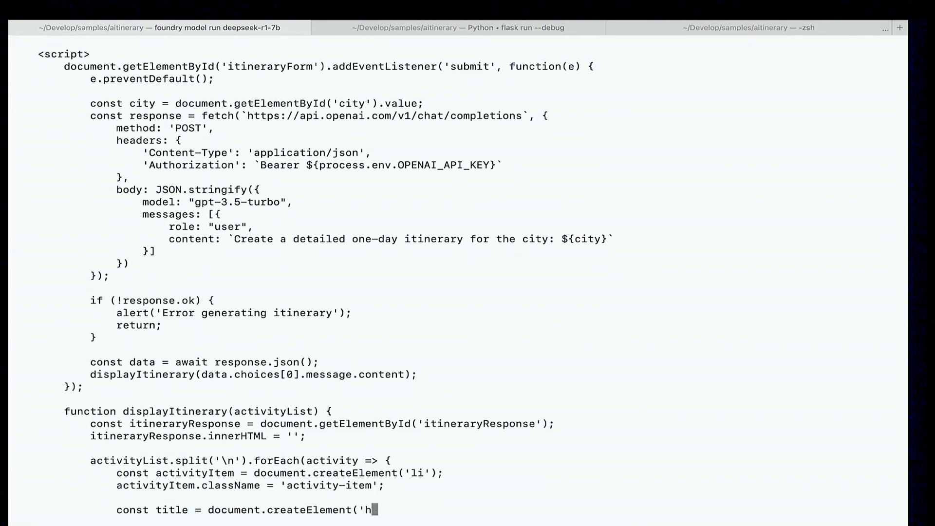
scroll(down, 3)
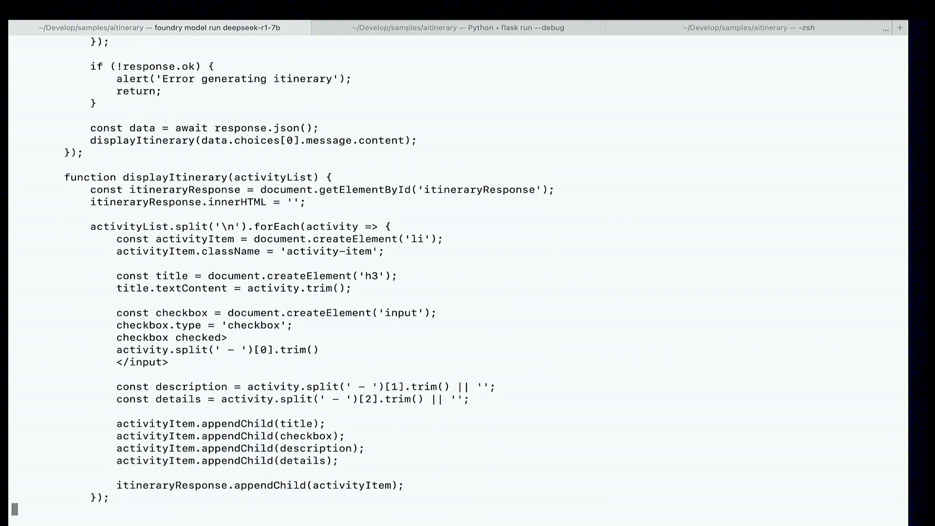
scroll(down, 3)
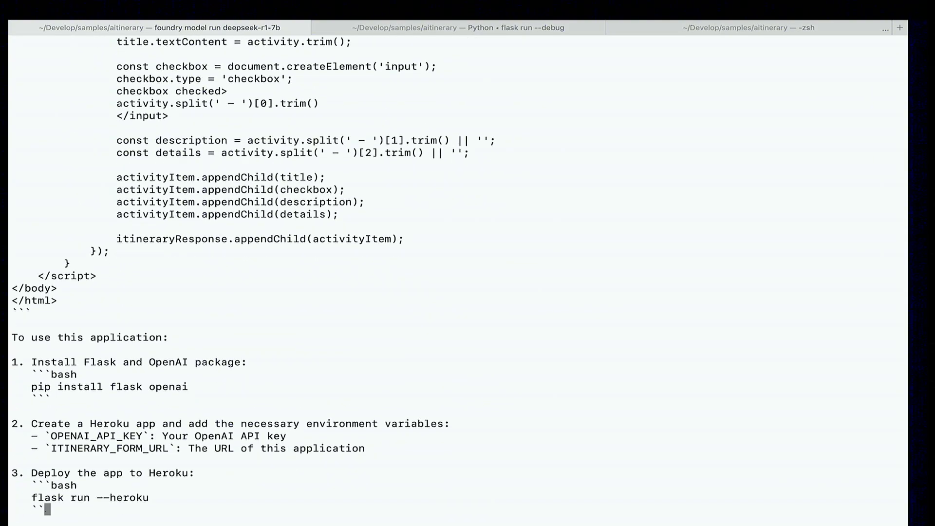
scroll(down, 3)
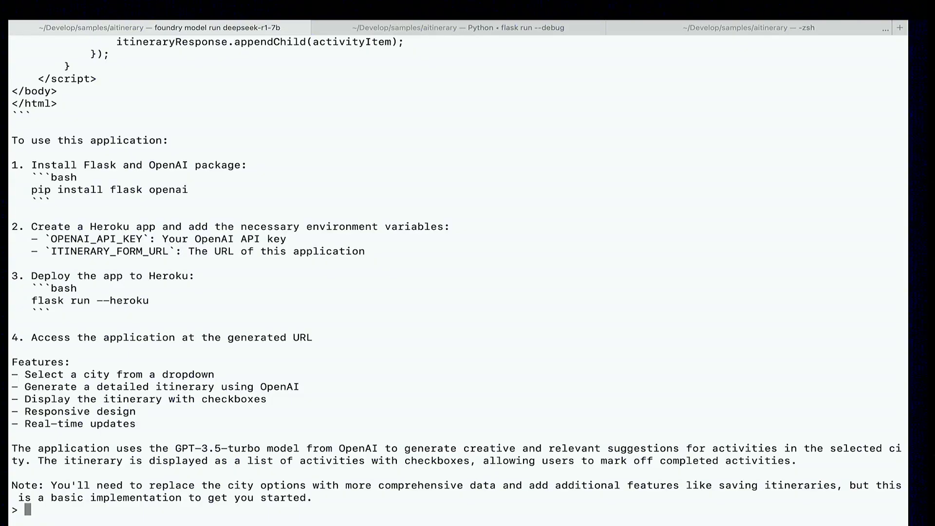
text(/exit)
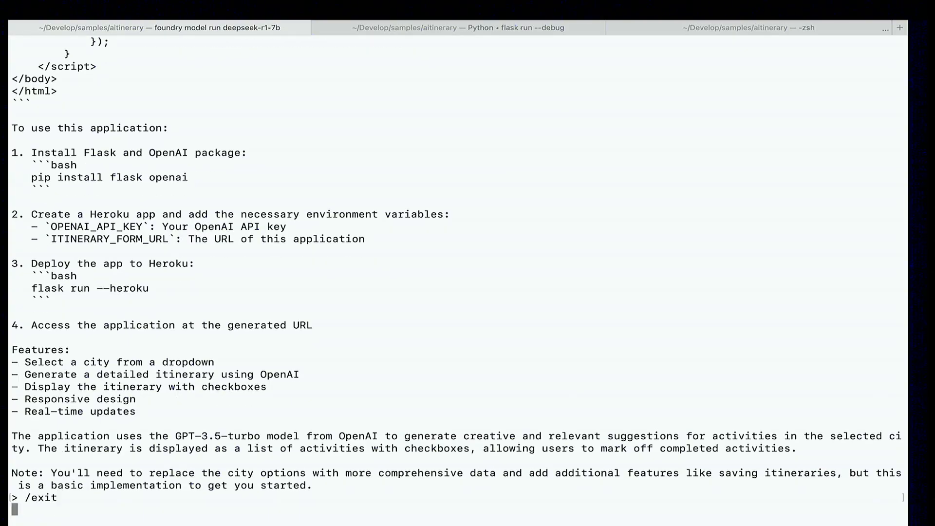
Leave the deepseek-r1-7b chat, then enter foundry --help and foundry model run qwen2.5-0.5b
key(Enter)
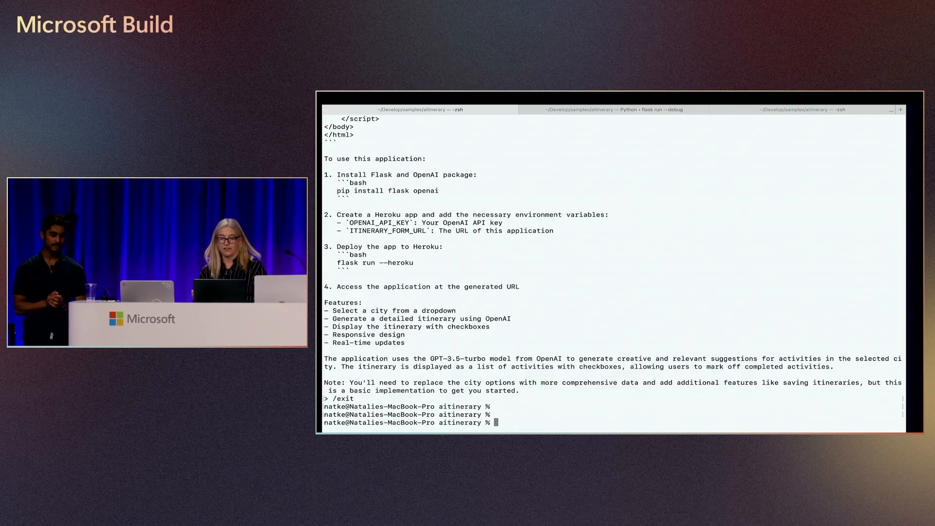
text(foundry --help)
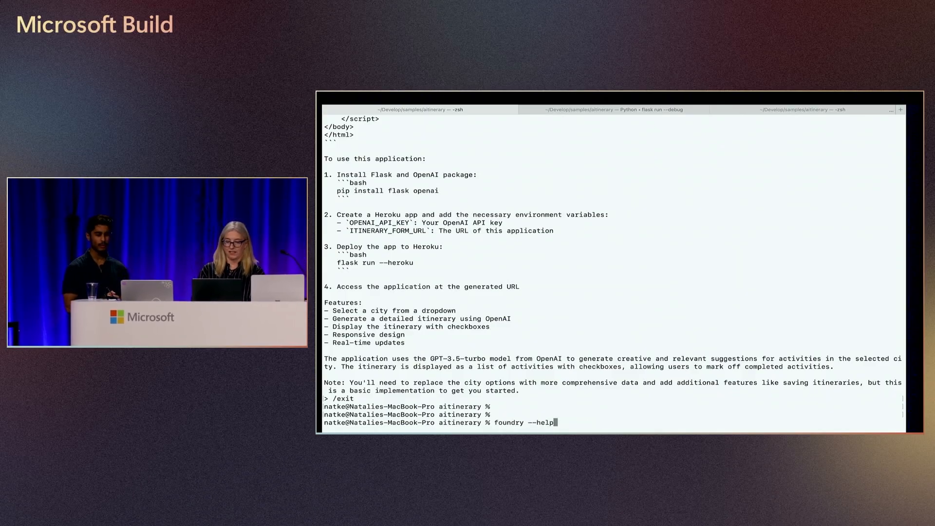
text(foundry model run qwen2.5-0.5b)
text(Create a one-day travel itinerary for Redmond. Include 5-10 activities with times. Output a JSON list of activities, each with a name and a description)
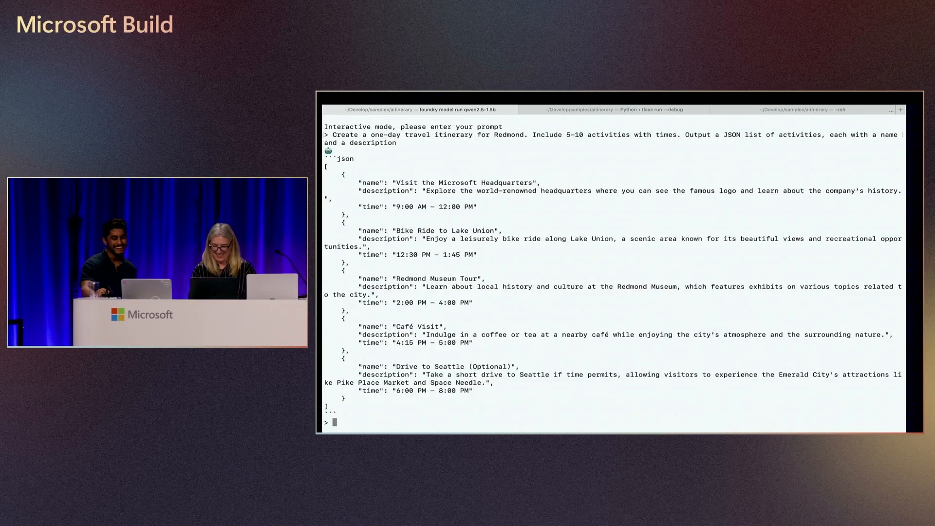
Enter /exit after the Redmond itinerary JSON response appears
text(/exit)
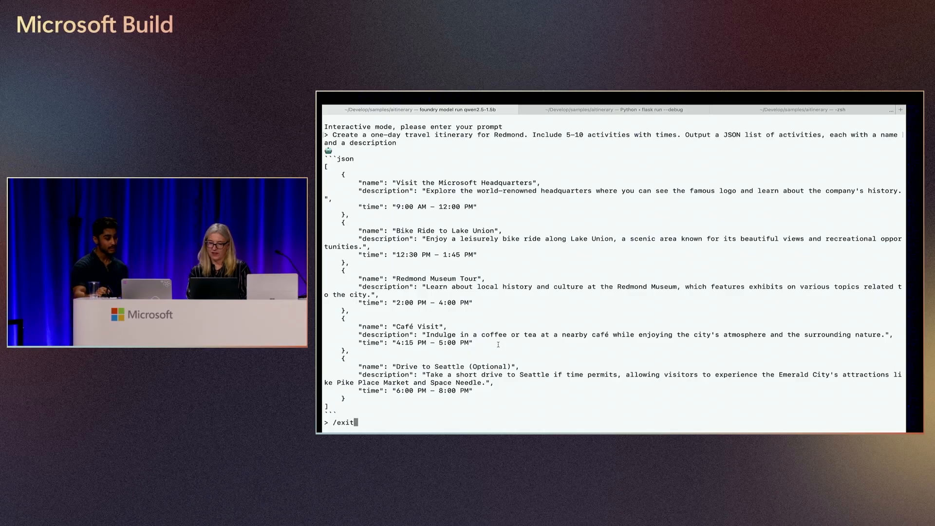
Exit the qwen2.5-1.5b chat session with /exit to return to the shell prompt
key(Return)
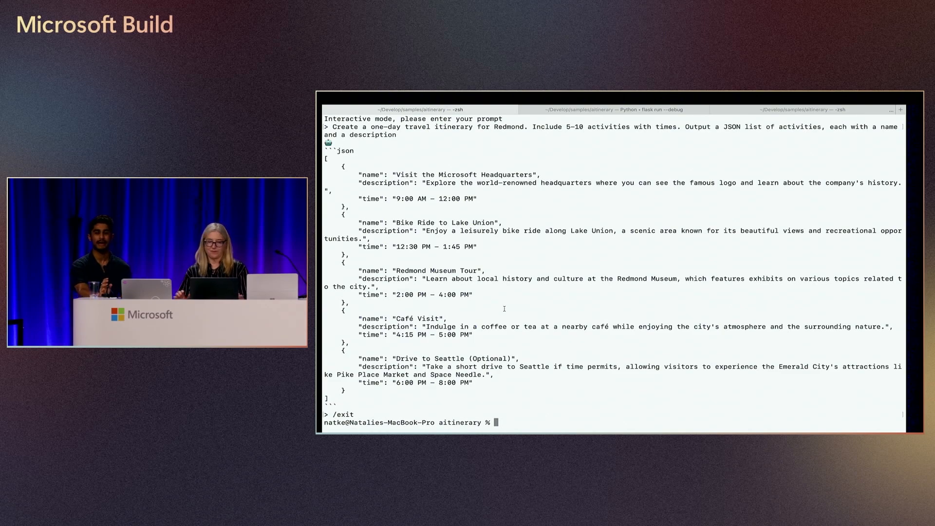
Run 'foundry service status' to confirm the service is on localhost:5273
text(foundry)
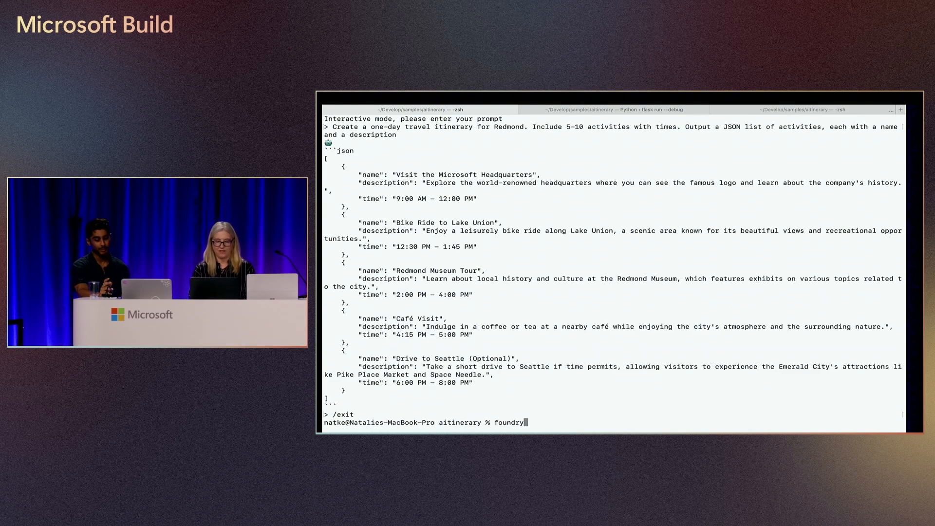
text(servuce s)
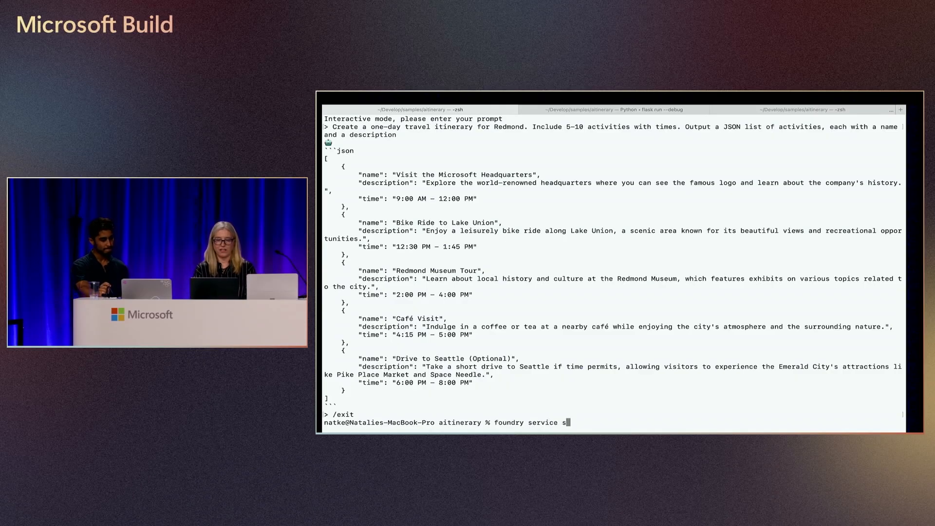
text(tatus)
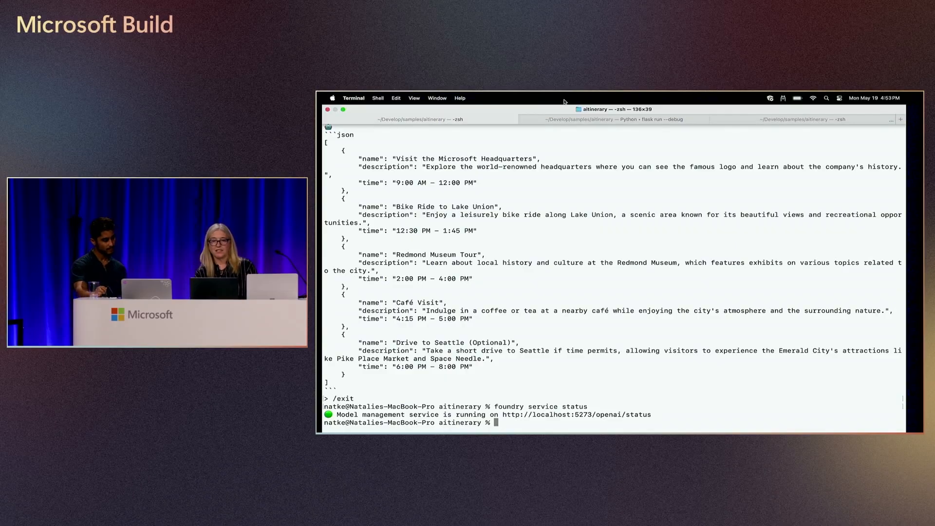
click(621, 110)
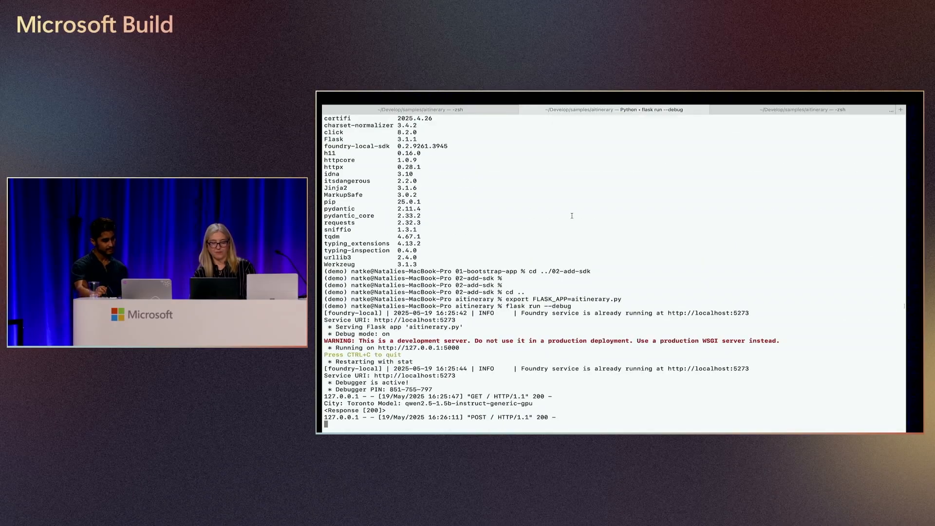
key(ctrl+c)
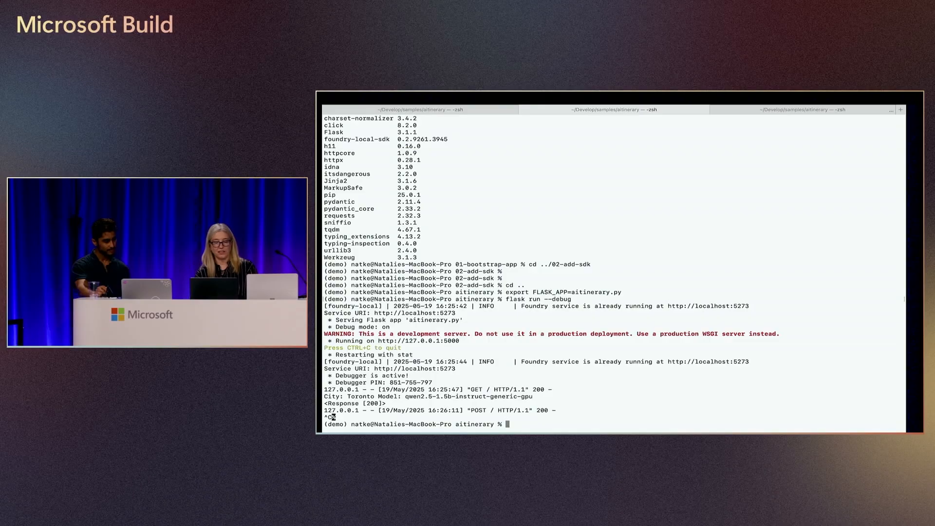
text(c)
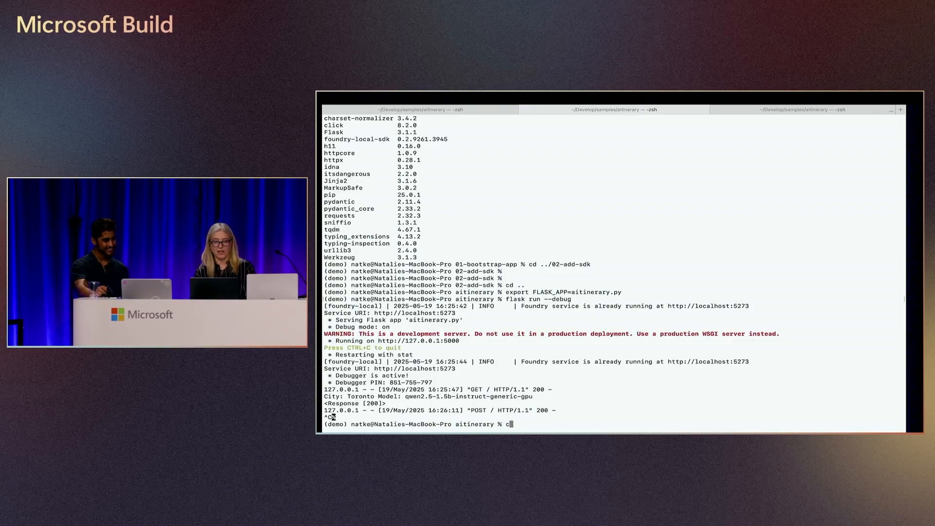
text(d ..)
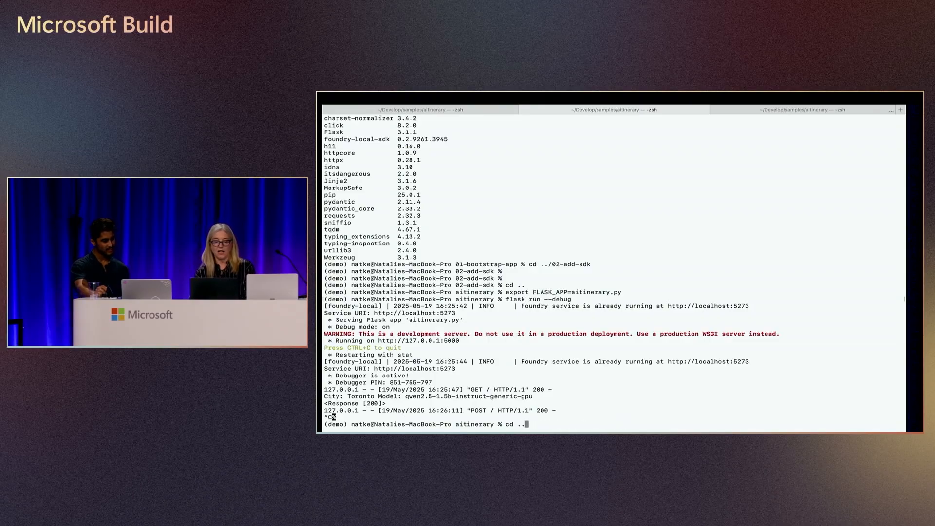
text(foundry service status)
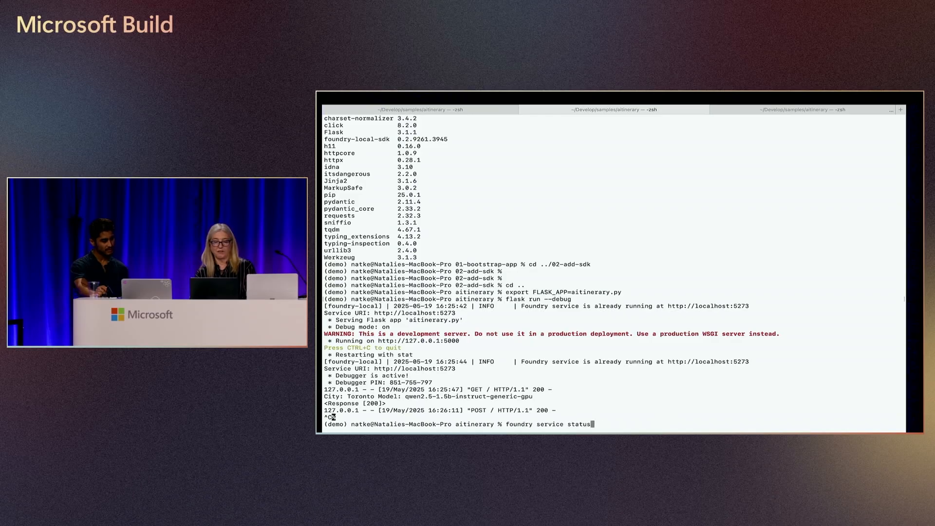
text(export SERVICE_URI=http://localhost:5273)
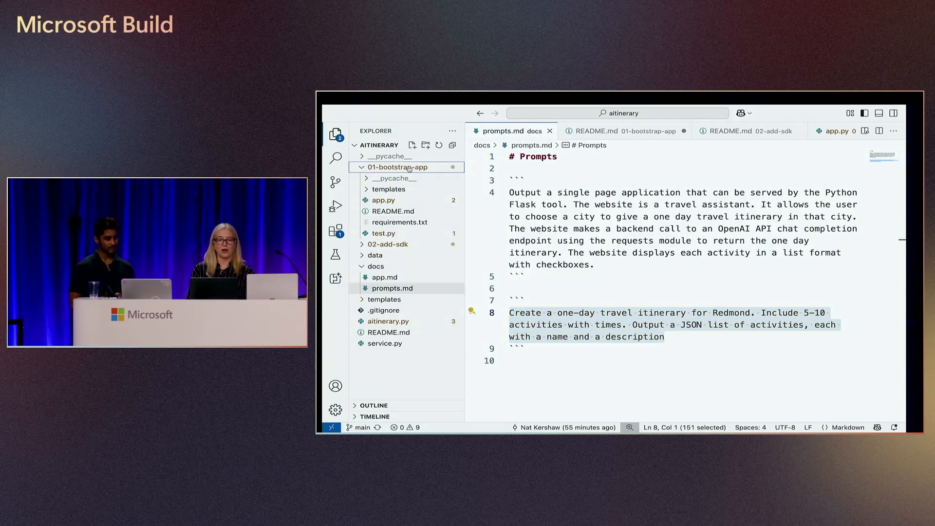
mouse_move(383, 199)
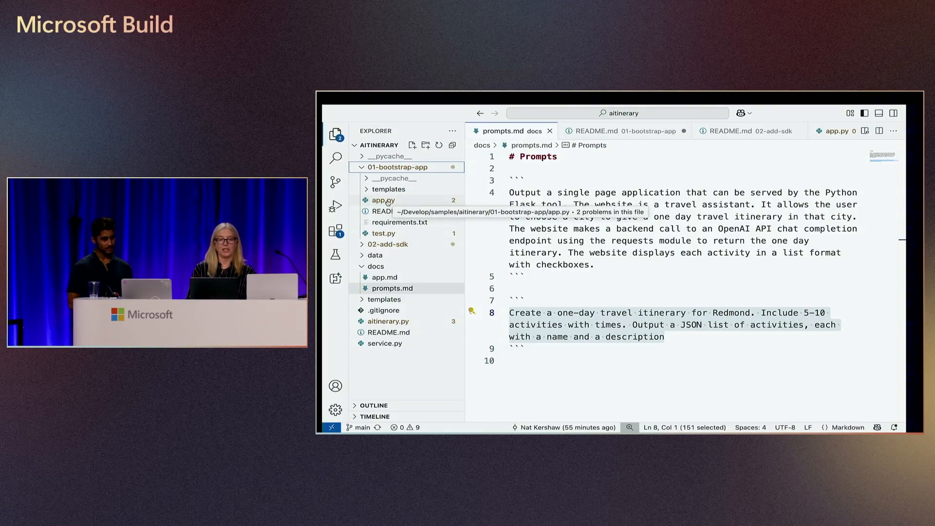
Open 01-bootstrap-app/app.py, highlight SERVICE_URI, and scroll to the requests.post call
click(384, 200)
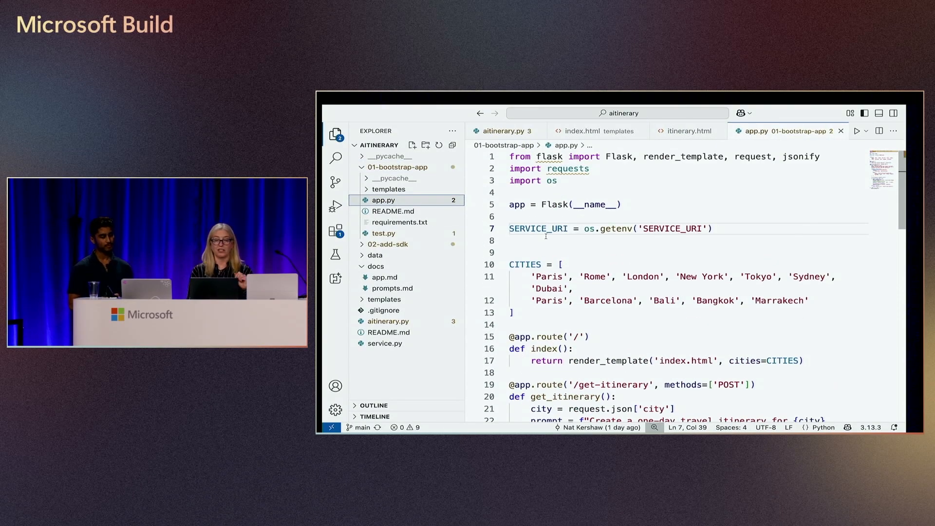
double_click(538, 229)
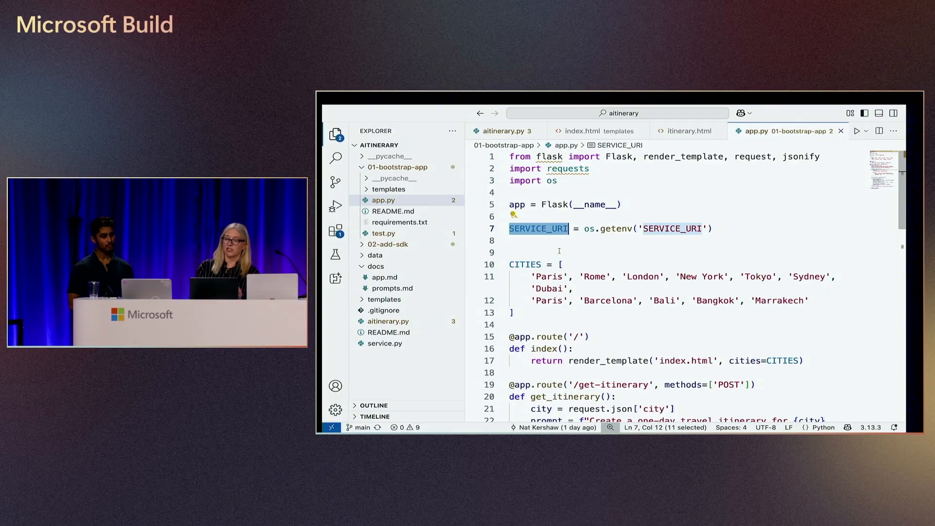
scroll(down, 3)
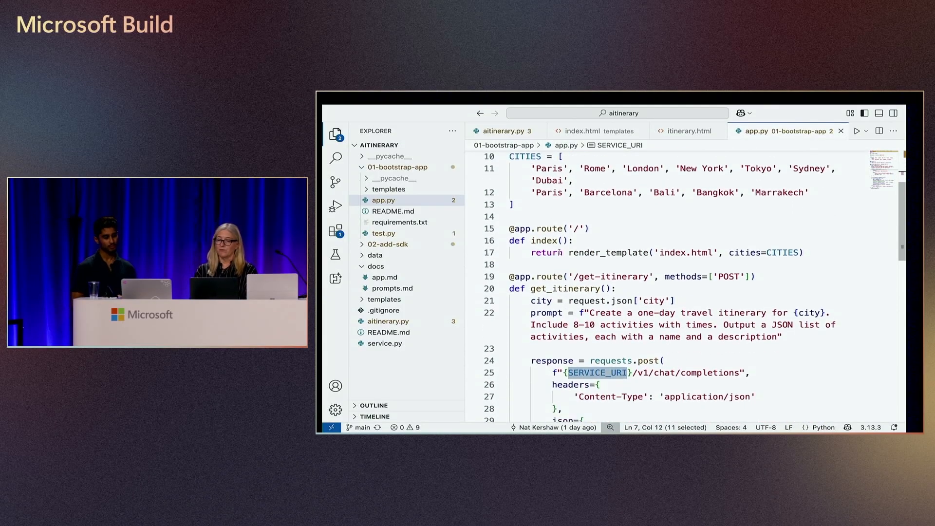
scroll(down, 3)
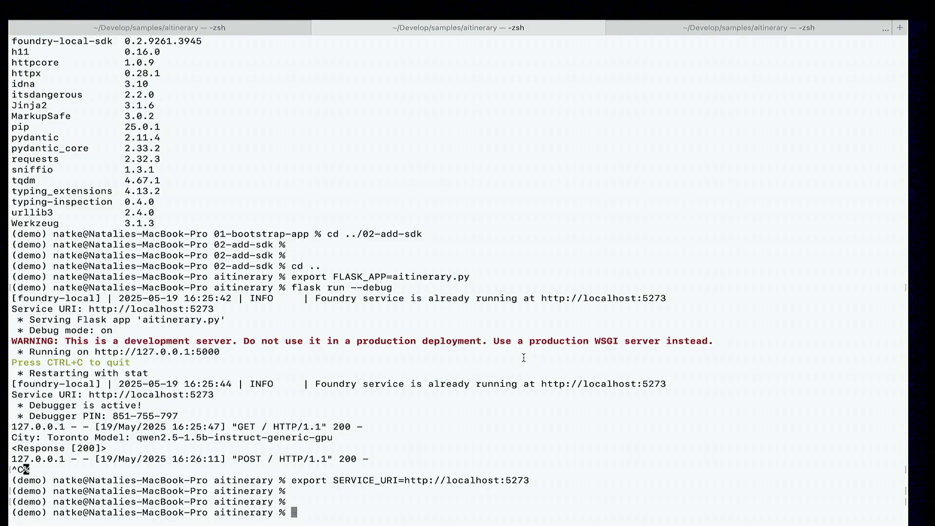
From 01-bootstrap-app, set FLASK_APP to app.py and launch Flask in debug mode
text(cd 01)
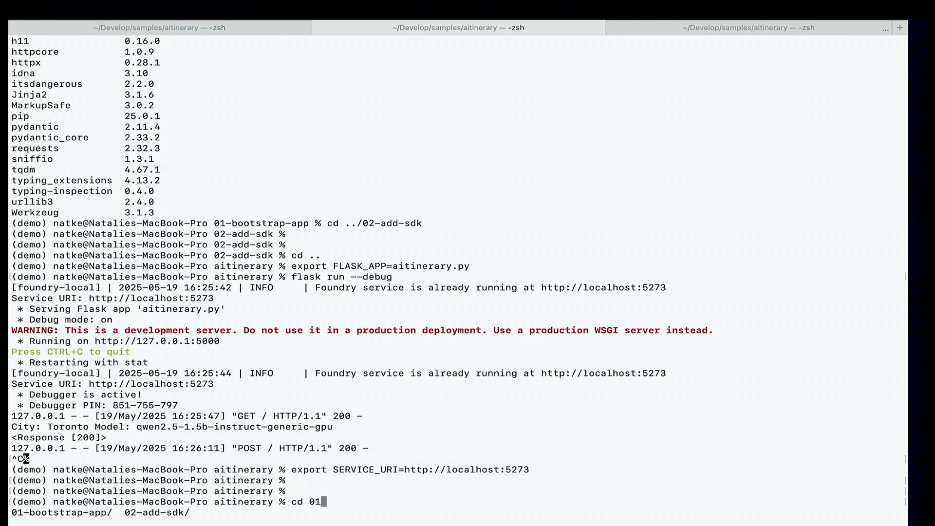
key(Enter)
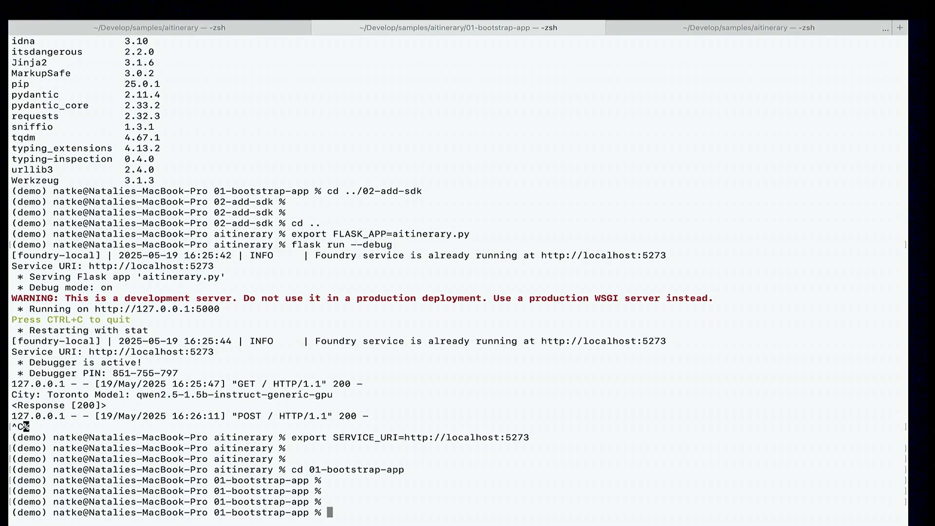
text(export FLASK_APP=aitinerary.py)
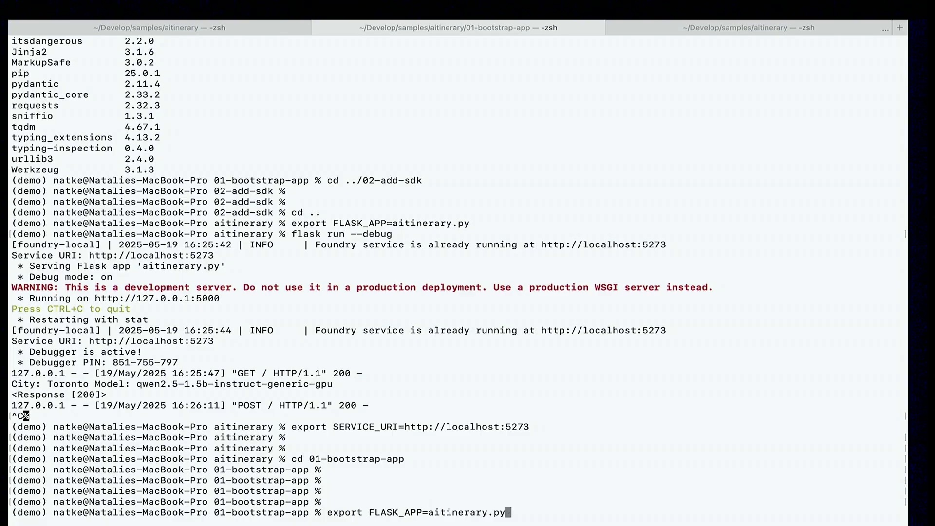
key(Backspace)
text(pp)
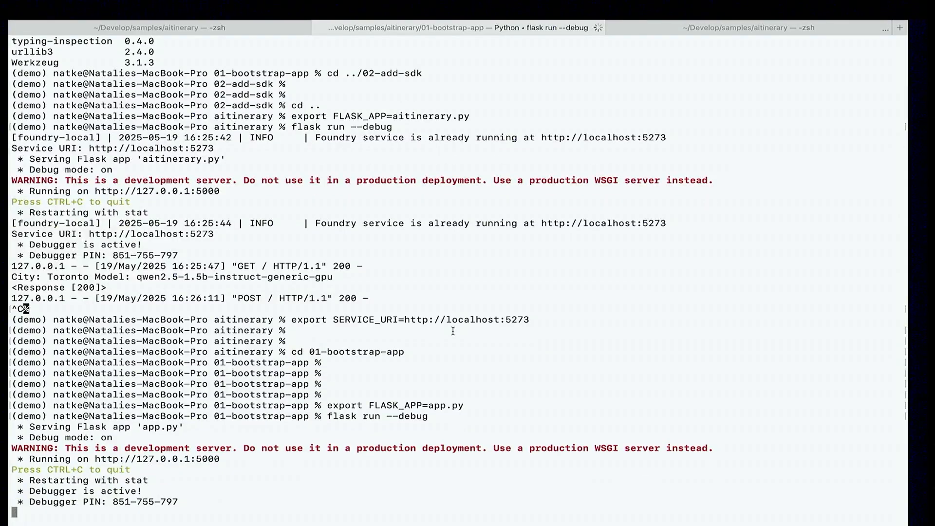
key(Cmd+Tab)
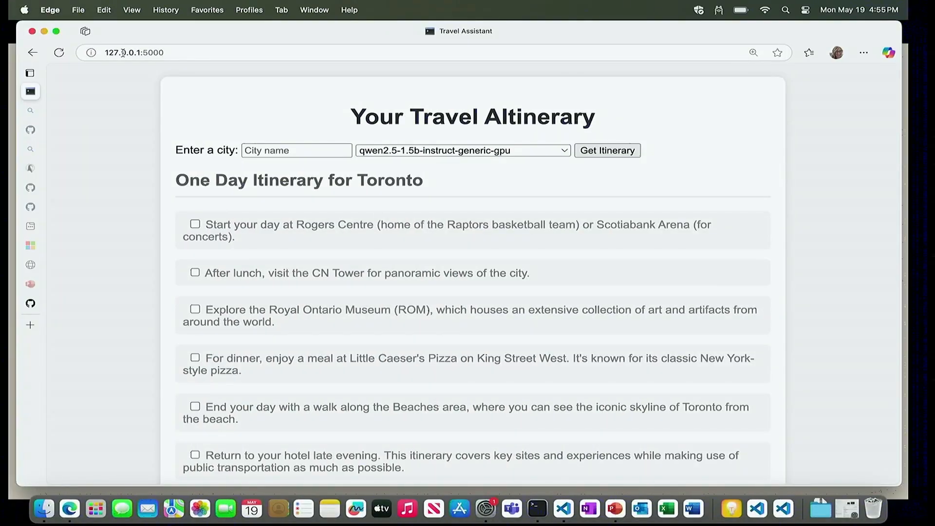
Reload and resubmit the Travel Assistant page, then generate a Sydney itinerary
click(58, 53)
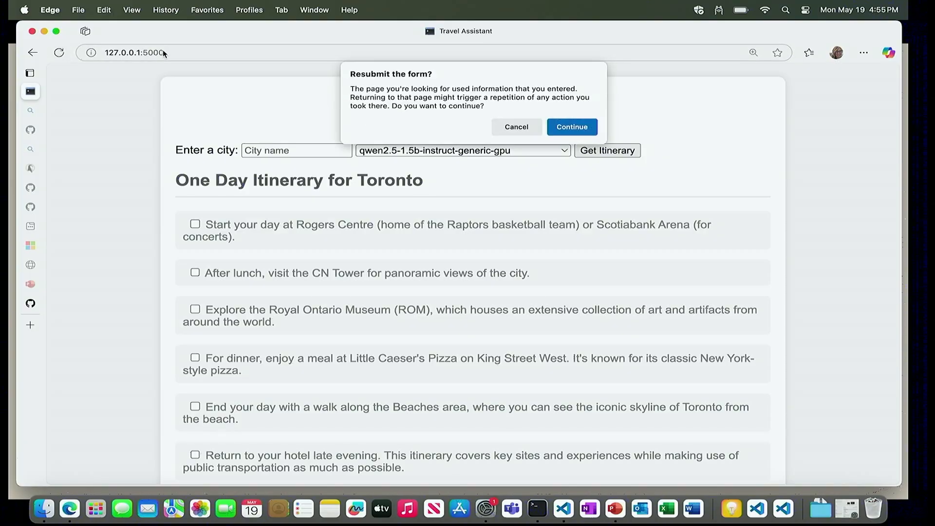
click(572, 127)
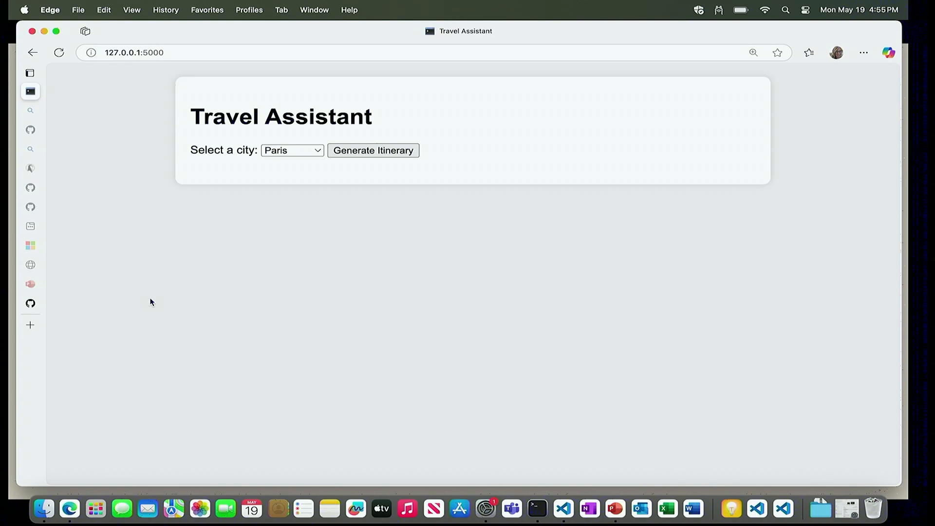
click(291, 150)
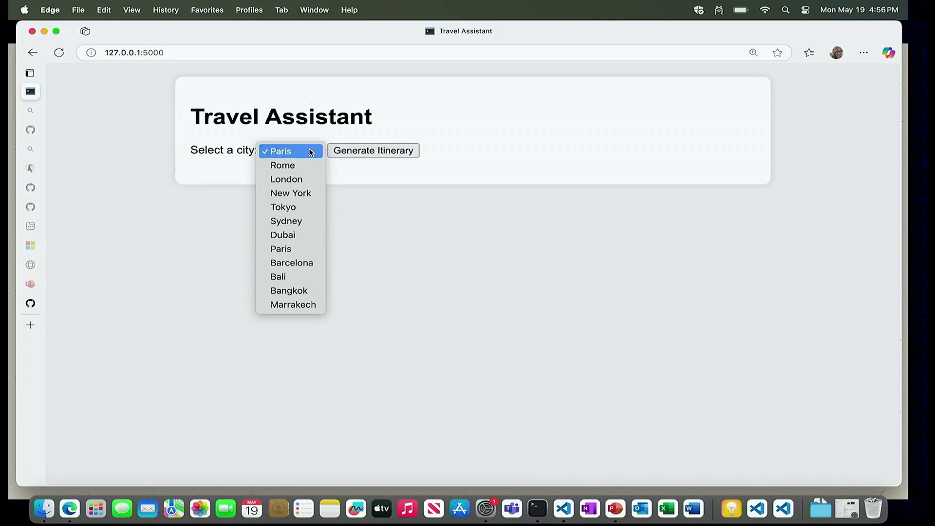
mouse_move(428, 222)
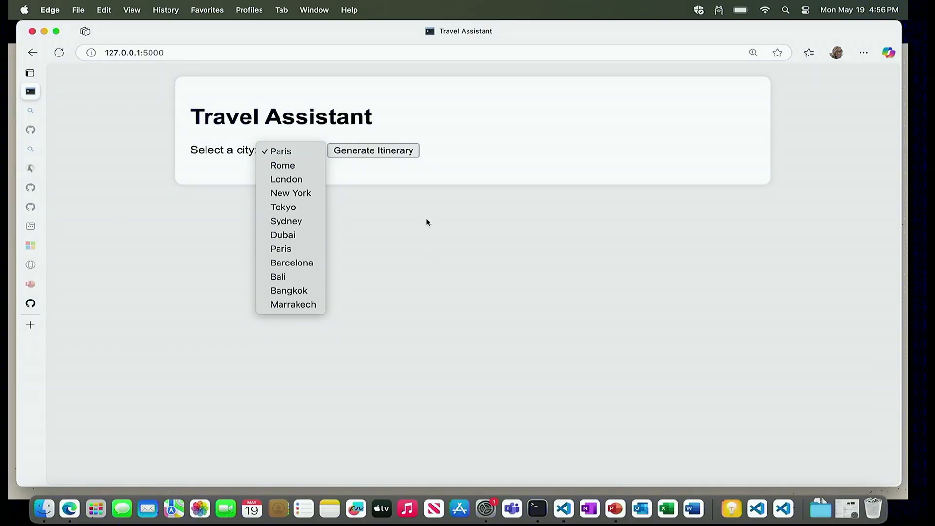
mouse_move(372, 249)
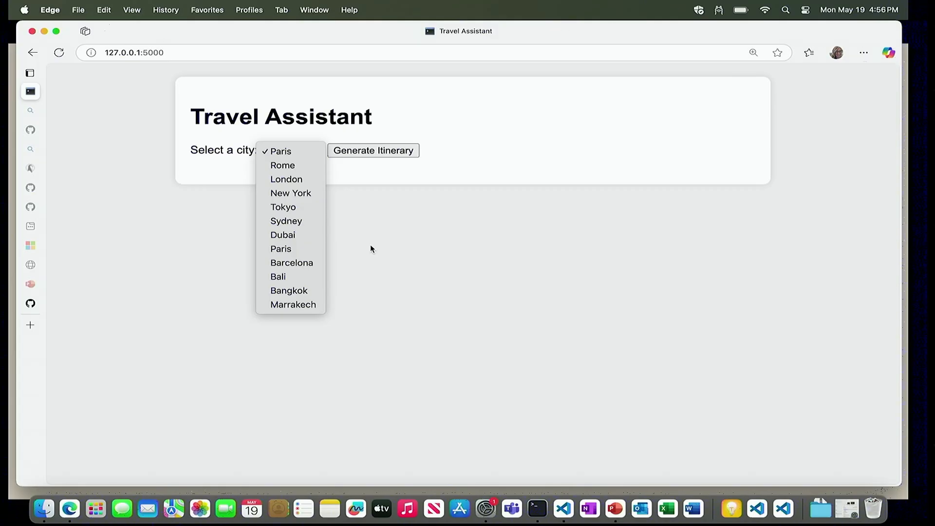
mouse_move(286, 221)
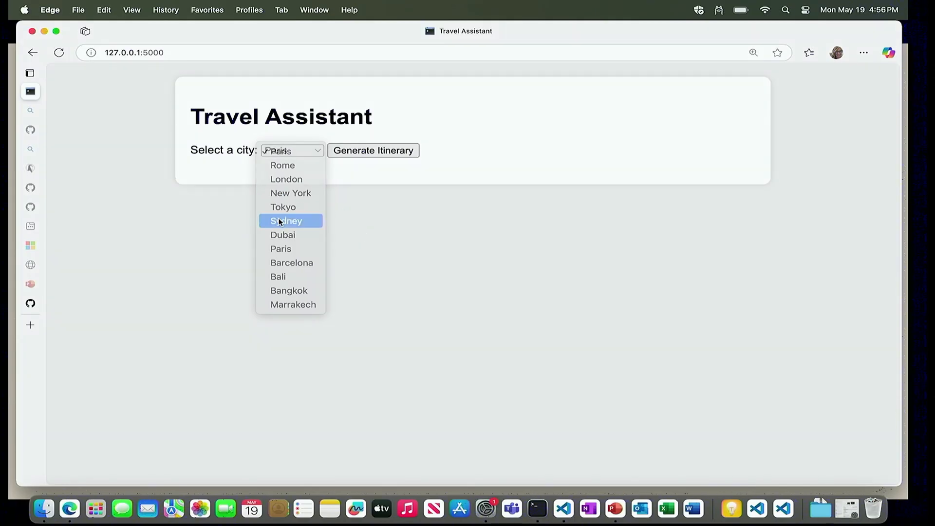
click(286, 221)
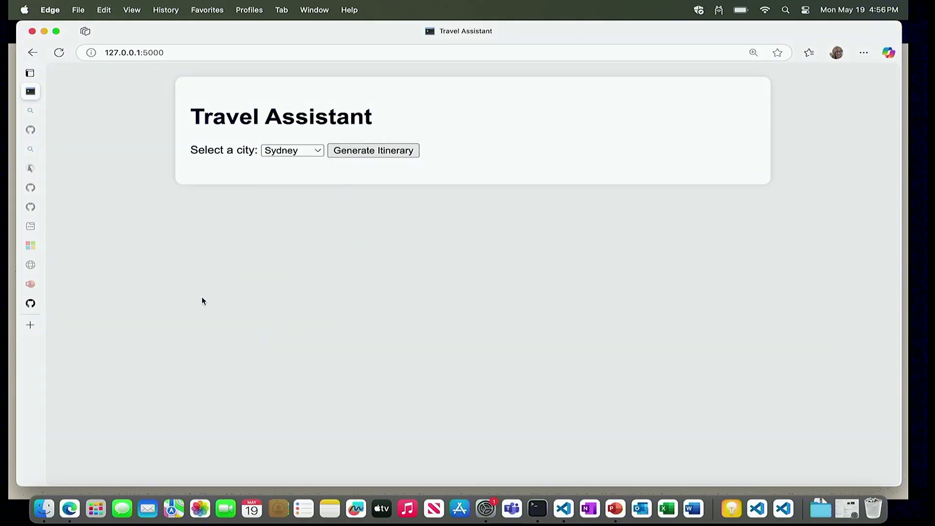
click(373, 150)
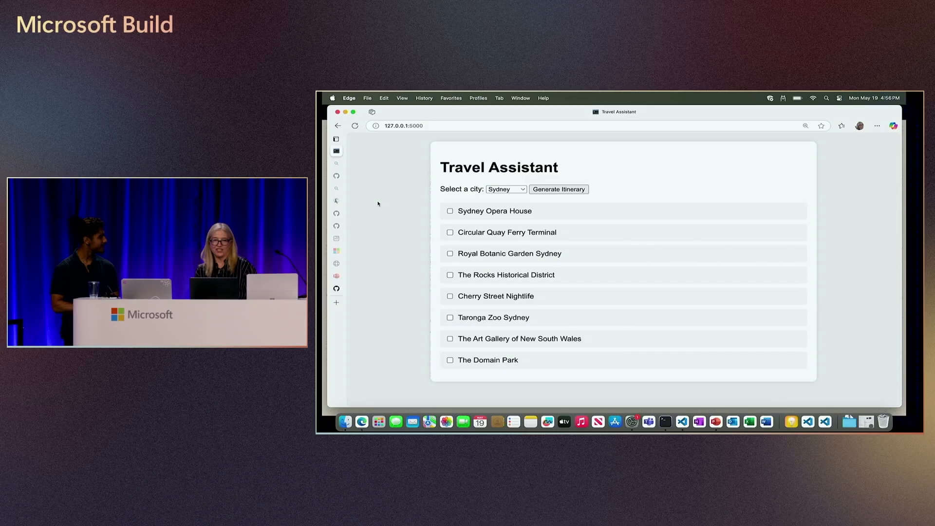
mouse_move(375, 196)
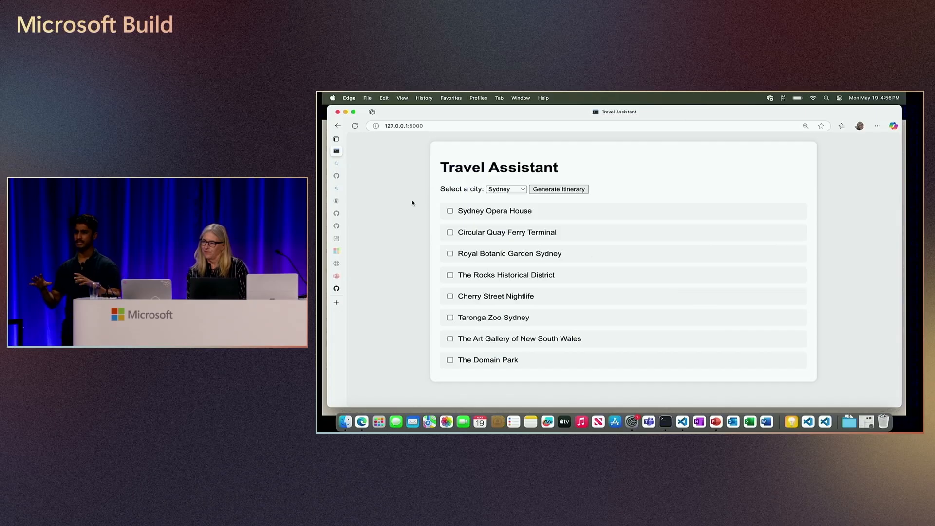
mouse_move(398, 215)
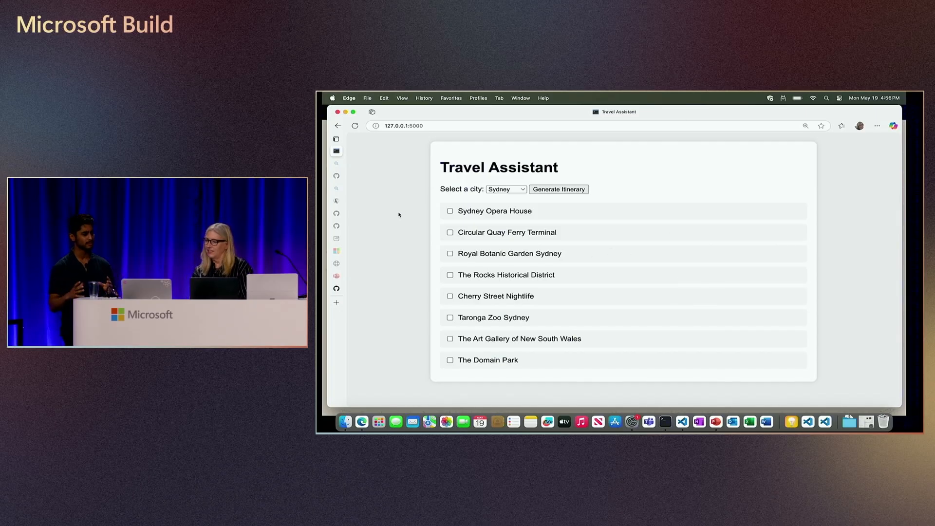
mouse_move(390, 233)
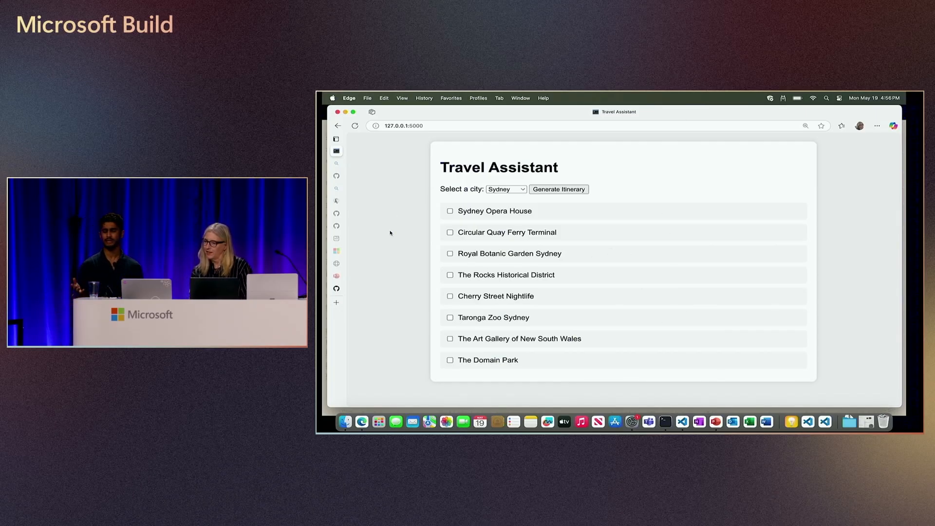
mouse_move(380, 254)
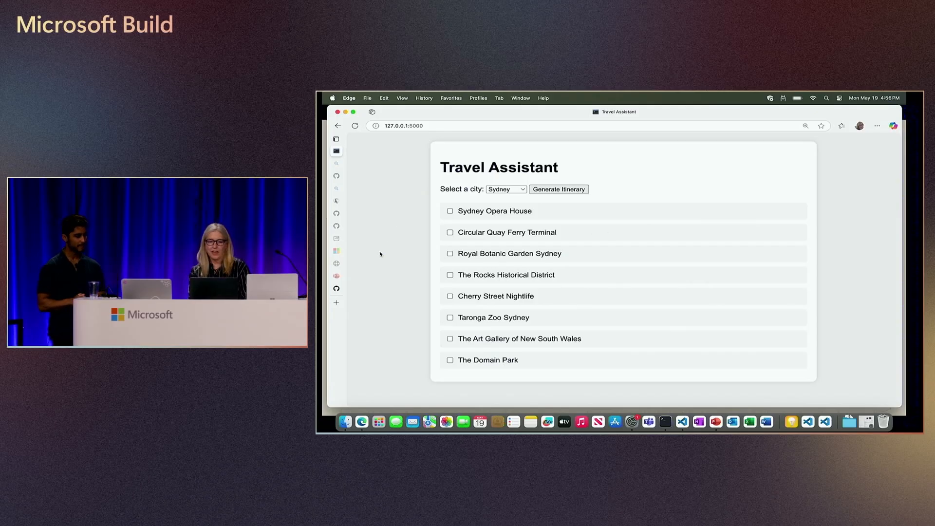
mouse_move(417, 221)
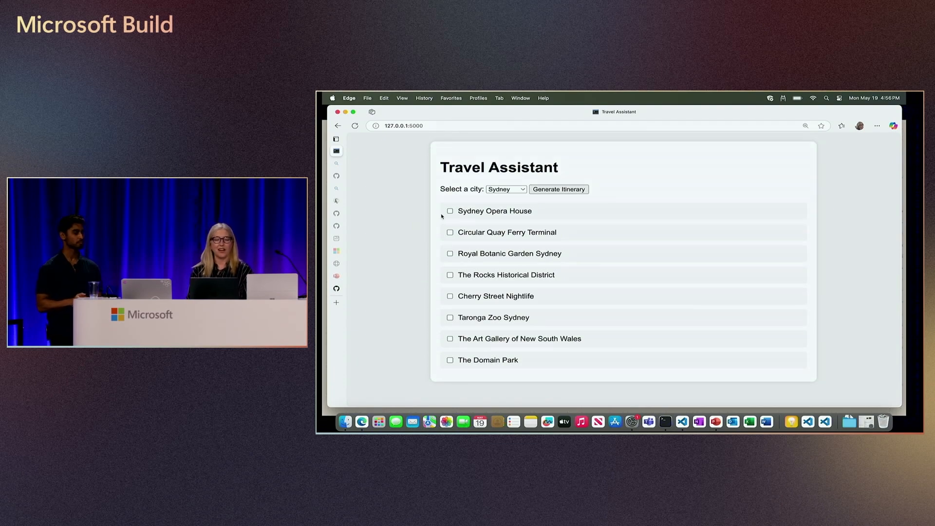
mouse_move(409, 225)
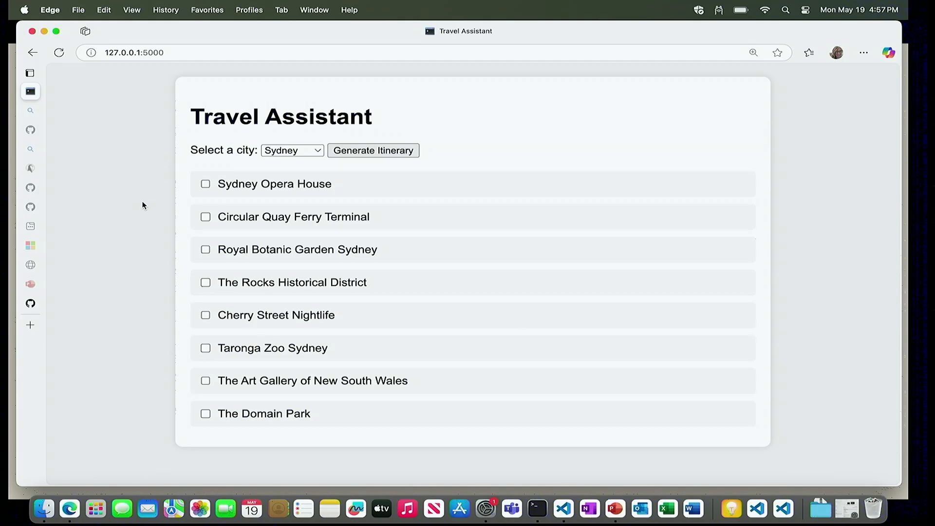
Switch to the flask run --debug Terminal showing the Sydney itinerary JSON
key(Cmd+Tab)
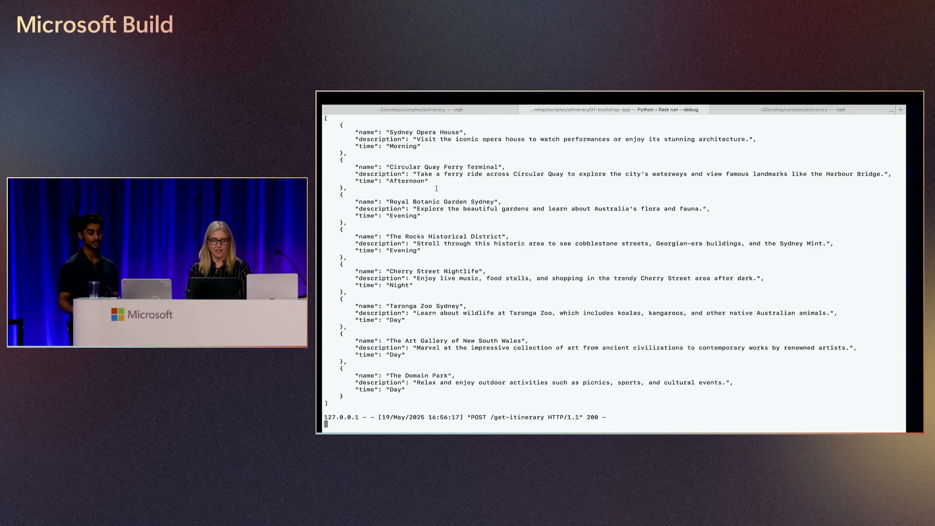
Stop Flask and run pip list to confirm foundry-local-sdk is installed
key(ctrl+c)
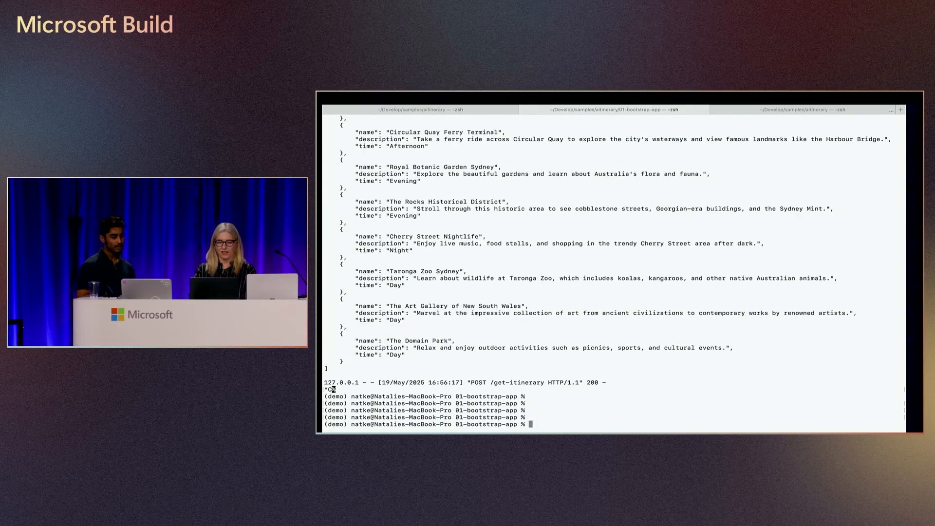
text(pip list)
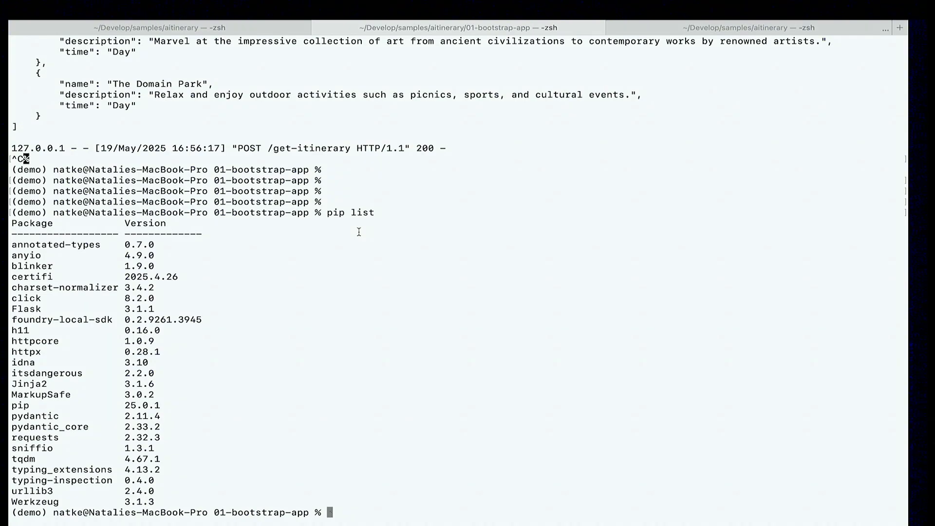
mouse_move(408, 227)
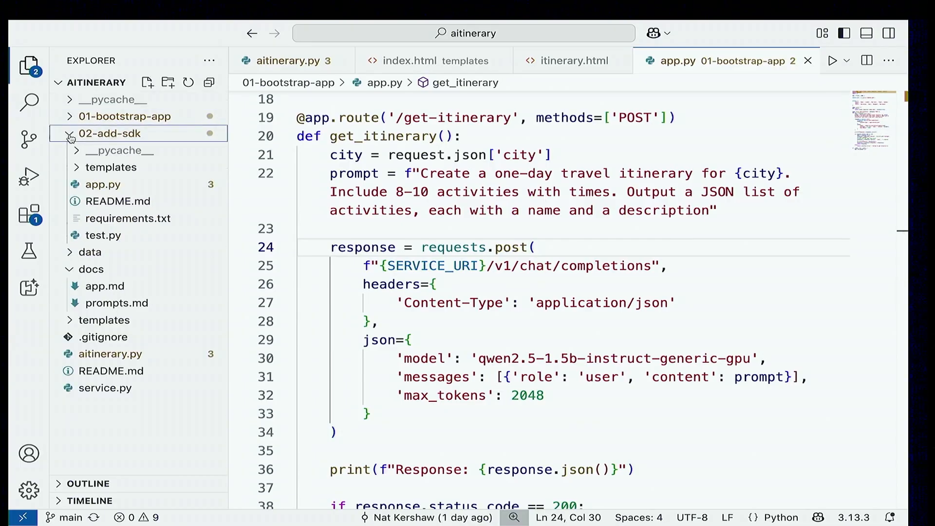
Open 02-add-sdk/app.py, highlight service_uri, and scroll through the FoundryLocalManager code
click(103, 184)
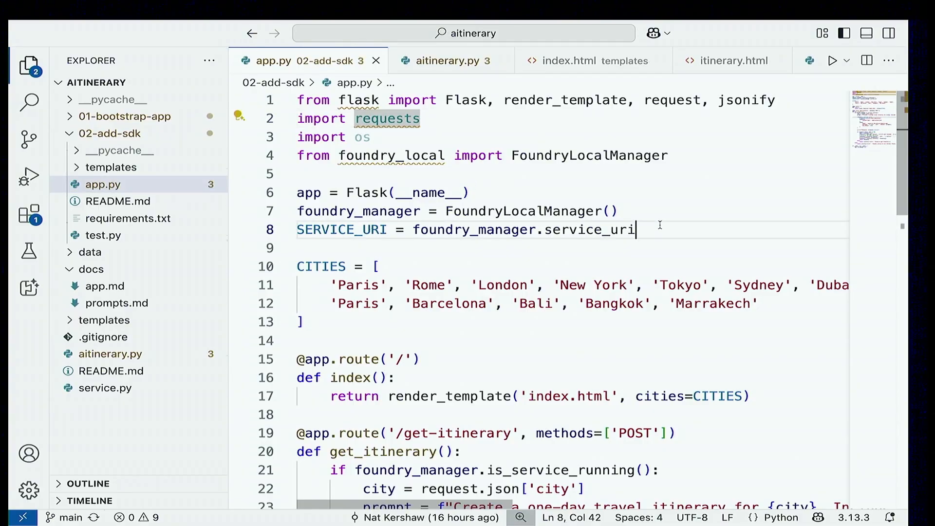
double_click(588, 229)
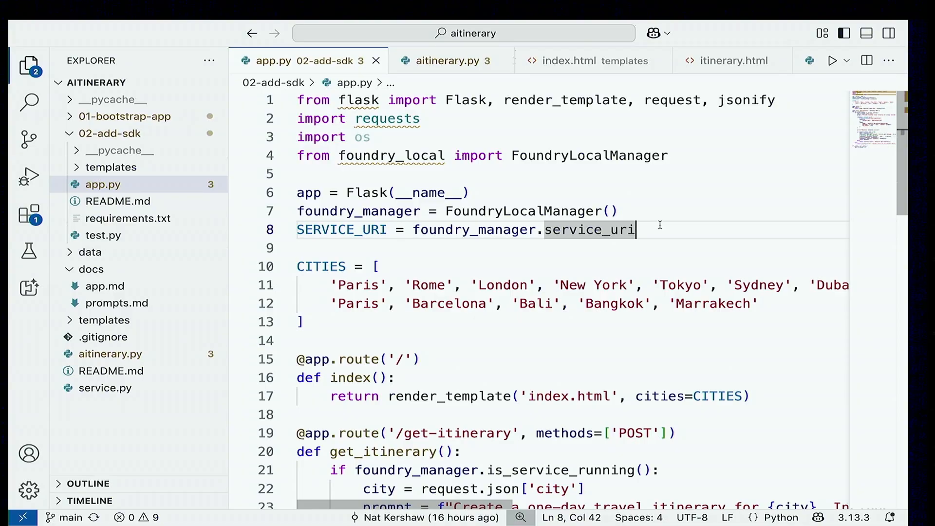
scroll(down, 3)
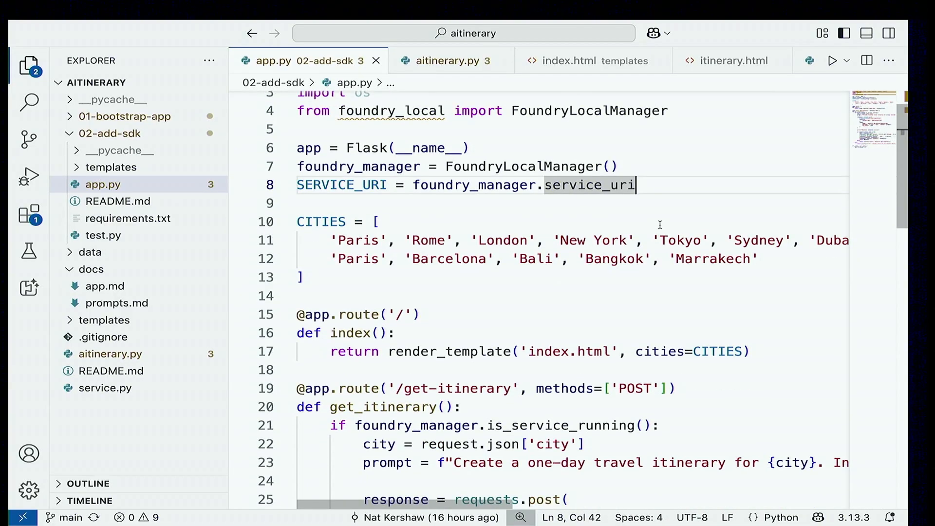
scroll(down, 3)
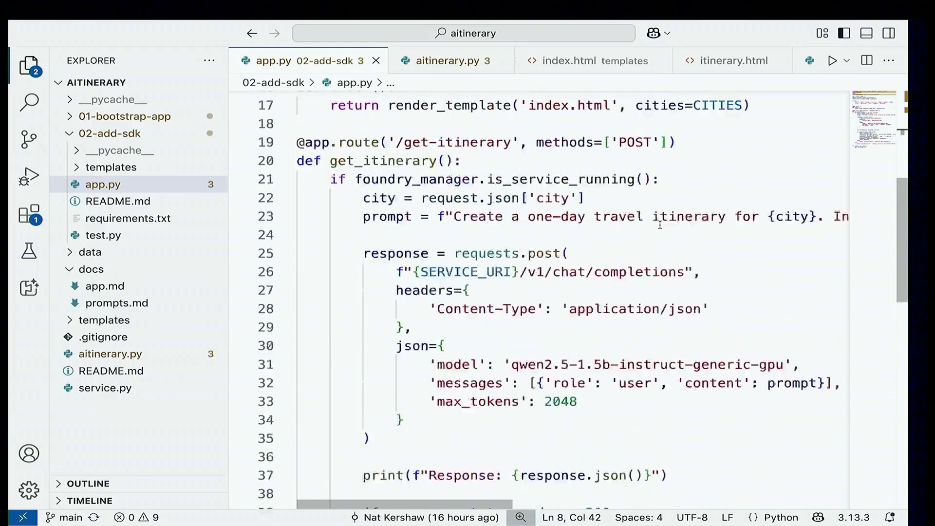
scroll(up, 3)
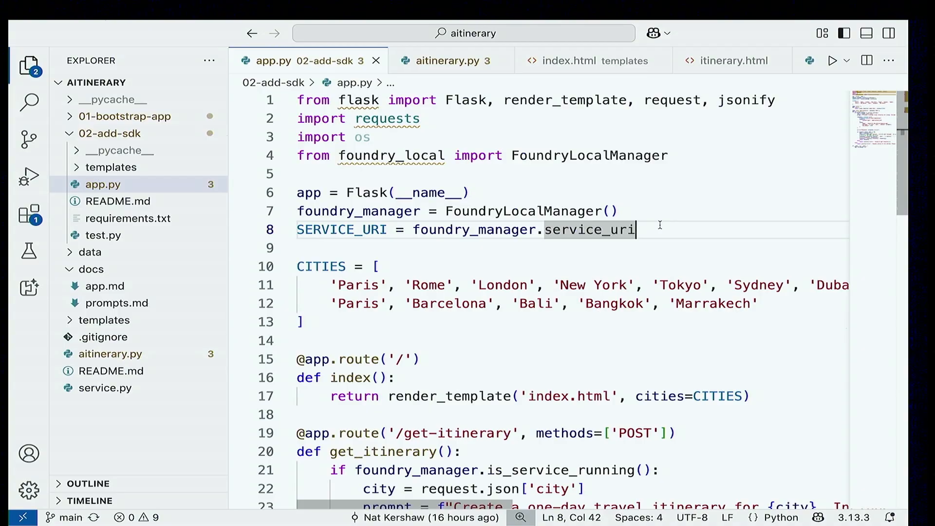
key(Cmd+Tab)
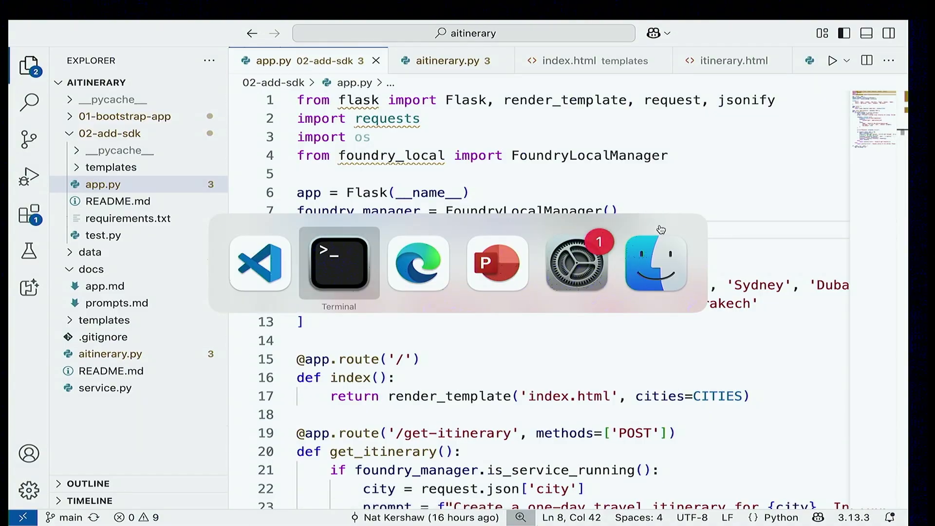
In Terminal, move up to the aitinerary folder and export FLASK_APP=aitinerary.py
click(338, 265)
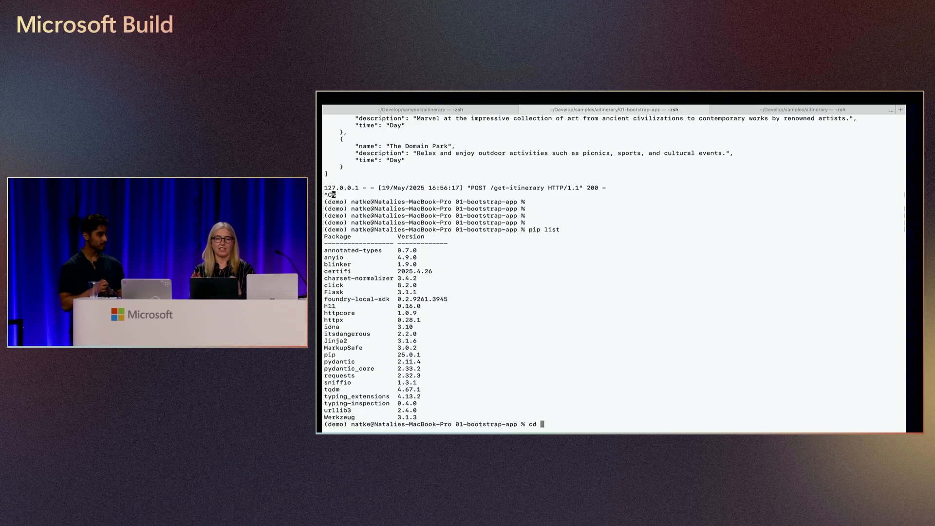
text(..)
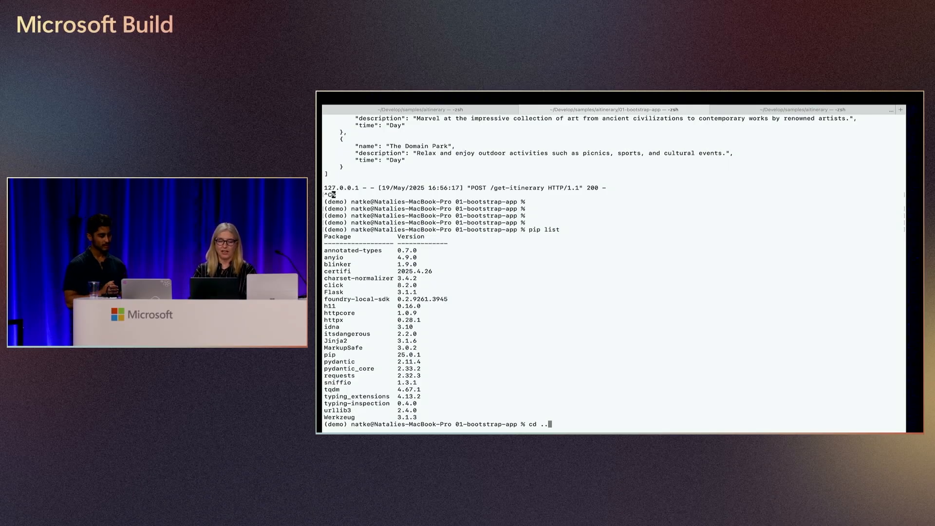
text(flask run --debug)
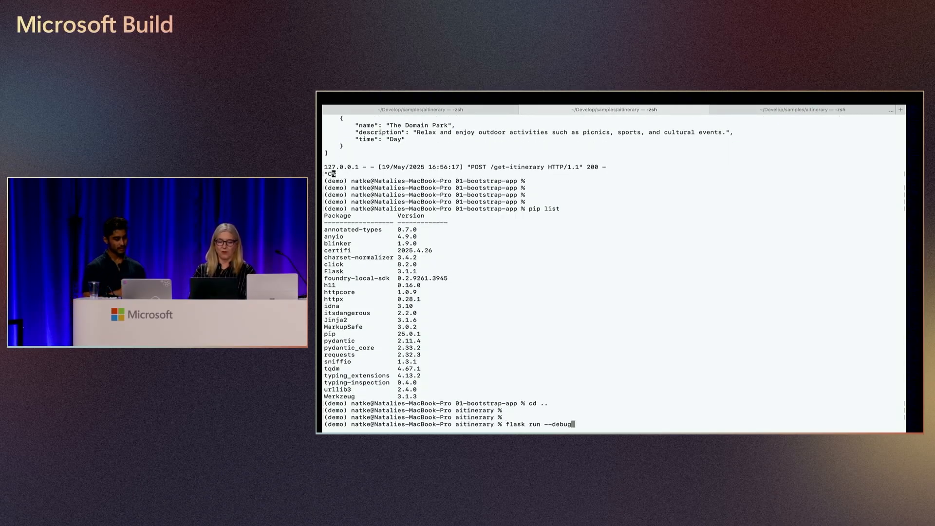
text(export FLASK_APP=app.py)
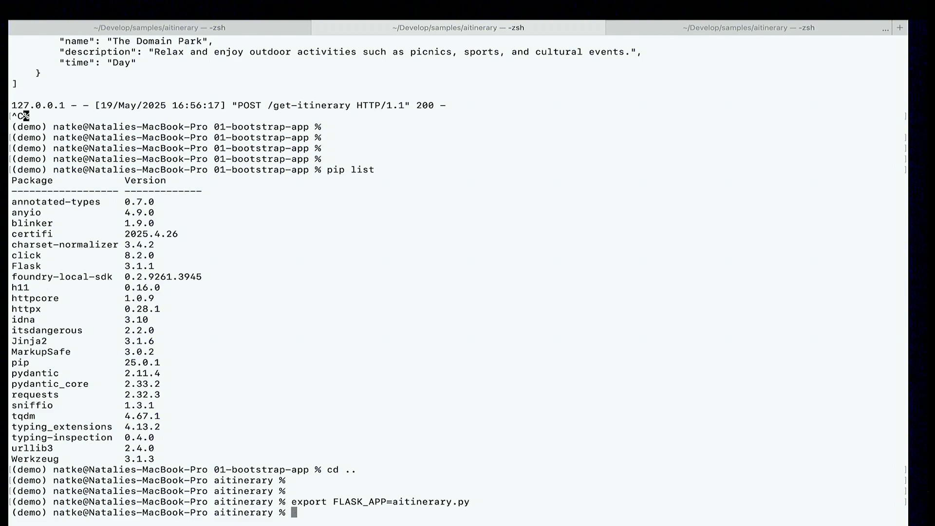
text(pip list)
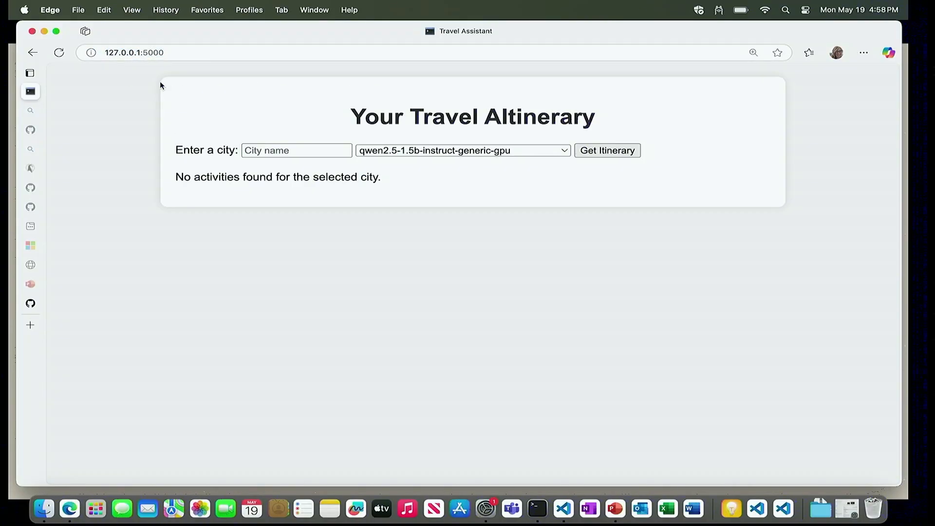
mouse_move(365, 391)
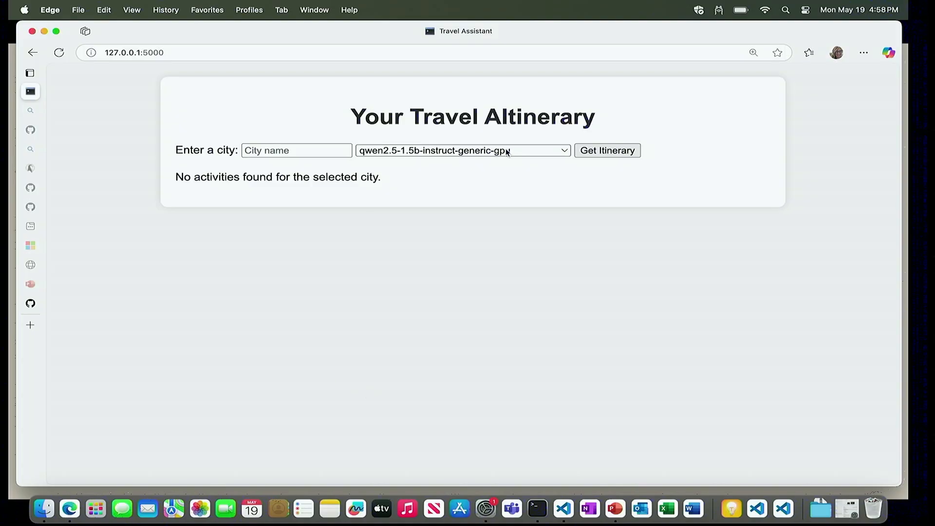
click(462, 150)
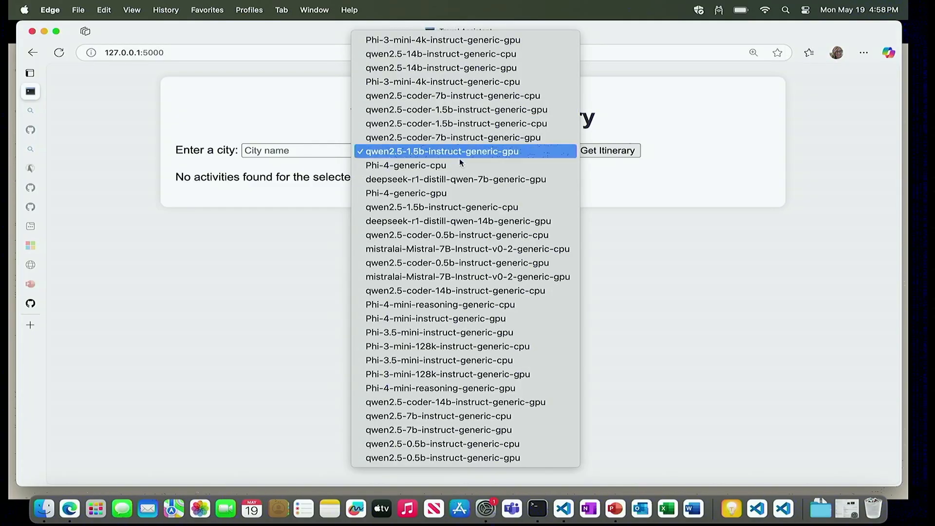
mouse_move(449, 129)
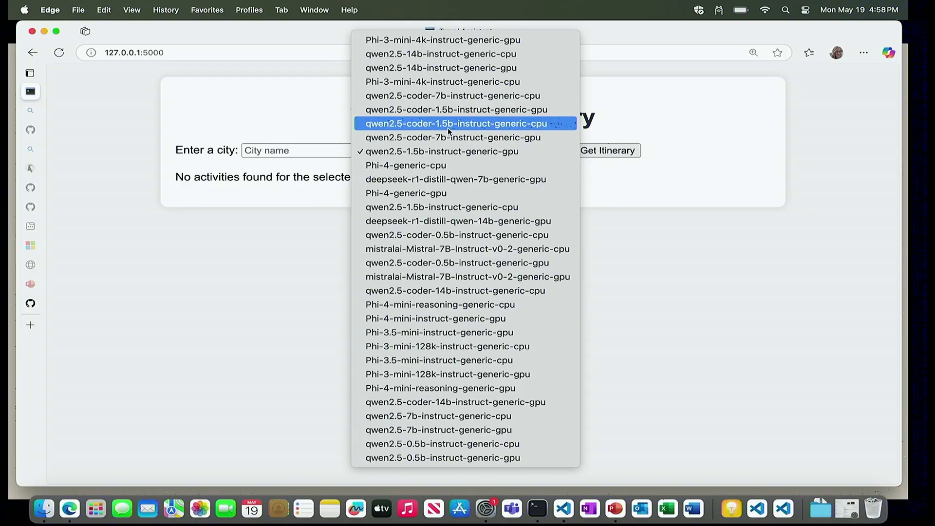
mouse_move(449, 137)
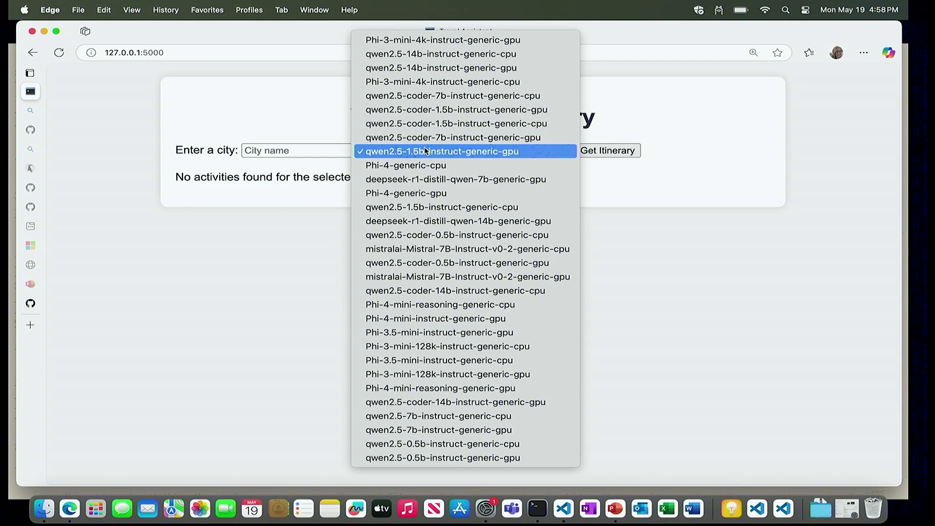
click(439, 150)
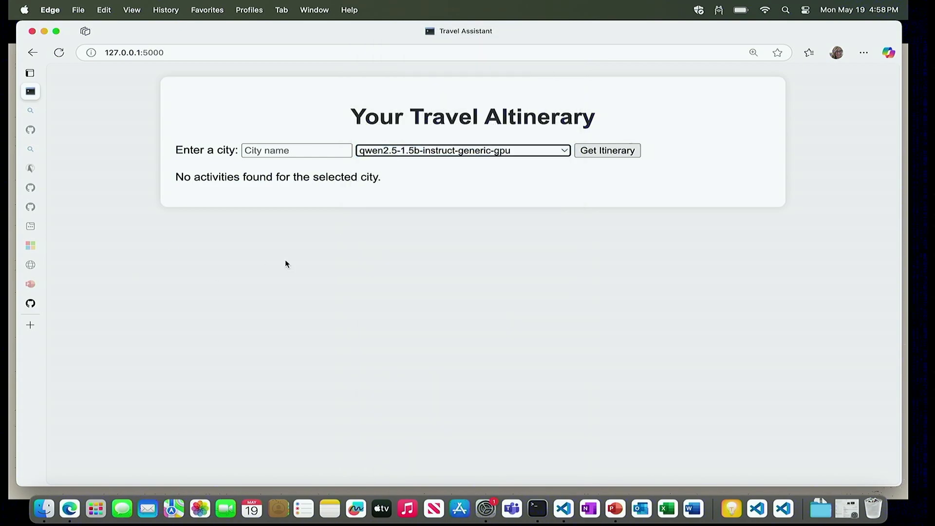
key(Cmd+Tab)
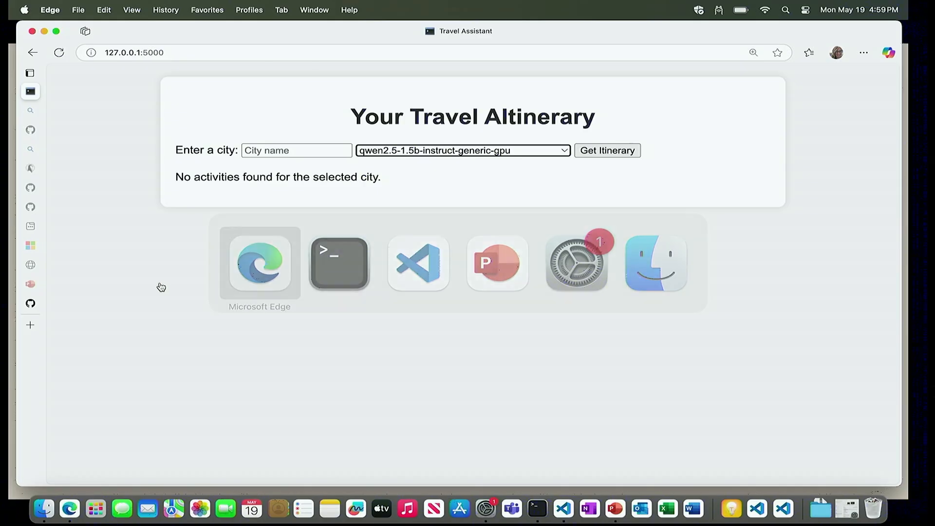
Enter Toronto as the city and generate its one-day itinerary checklist with qwen2.5-1.5b-instruct-generic-gpu
click(296, 150)
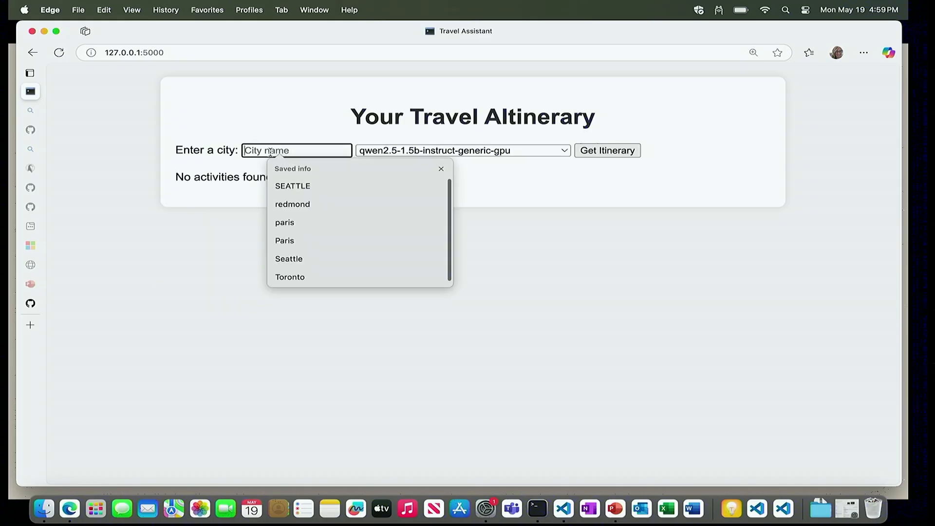
click(441, 169)
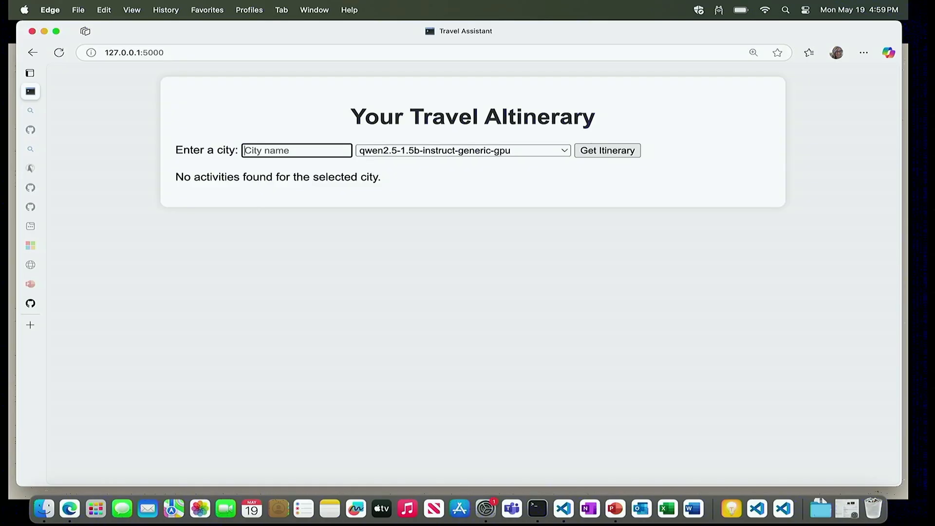
text(Tp)
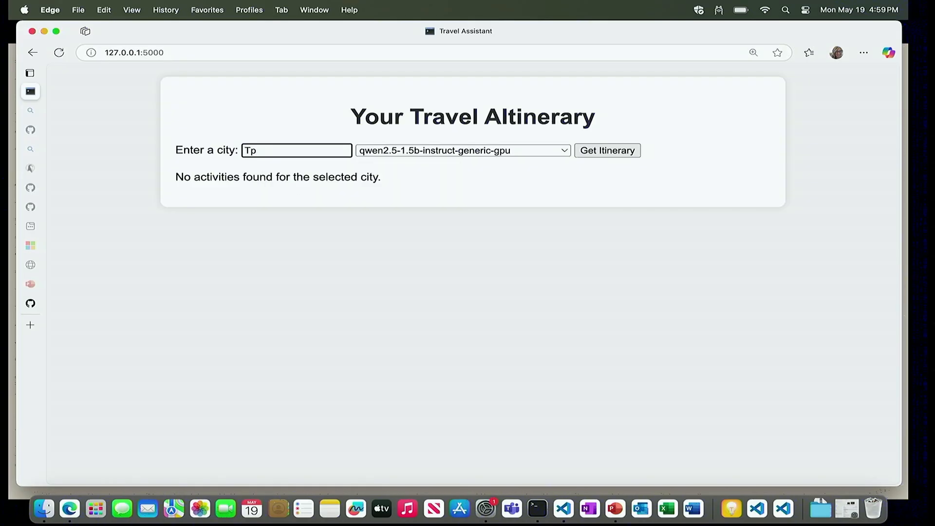
text(oronto)
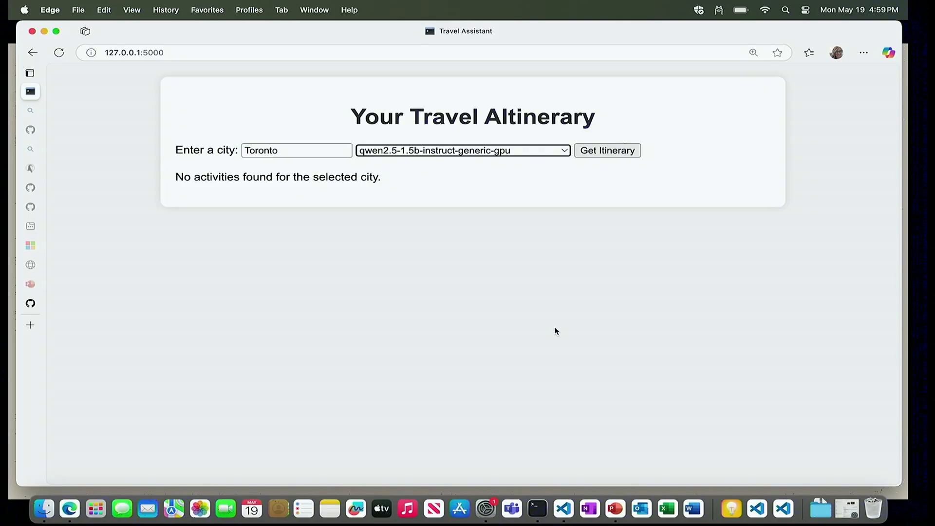
click(607, 151)
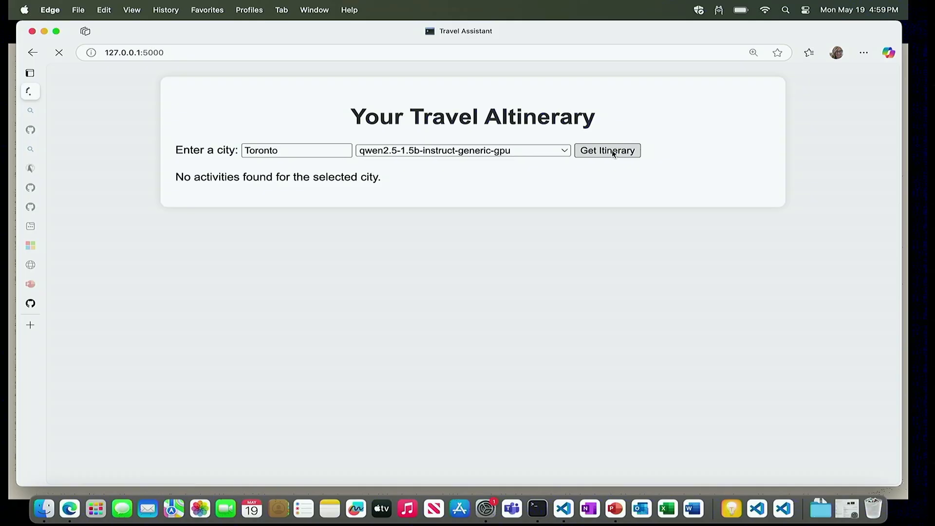
click(607, 150)
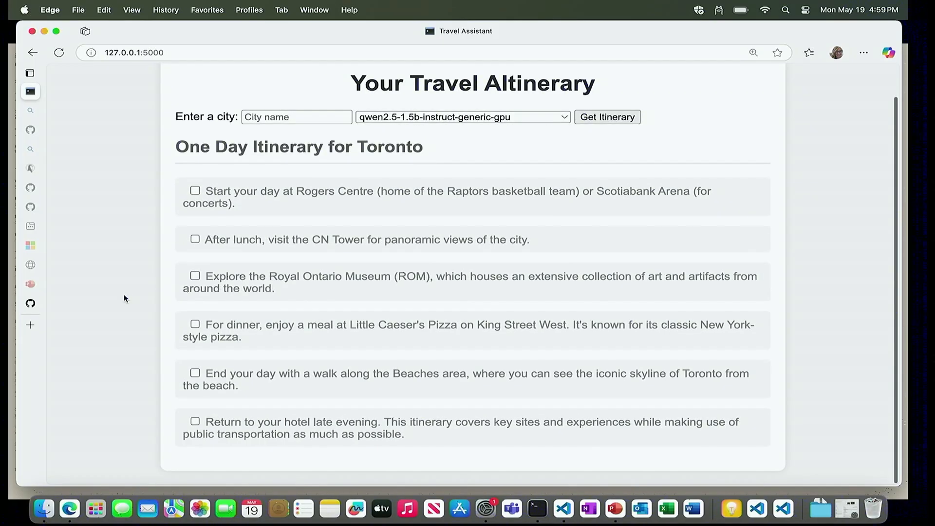